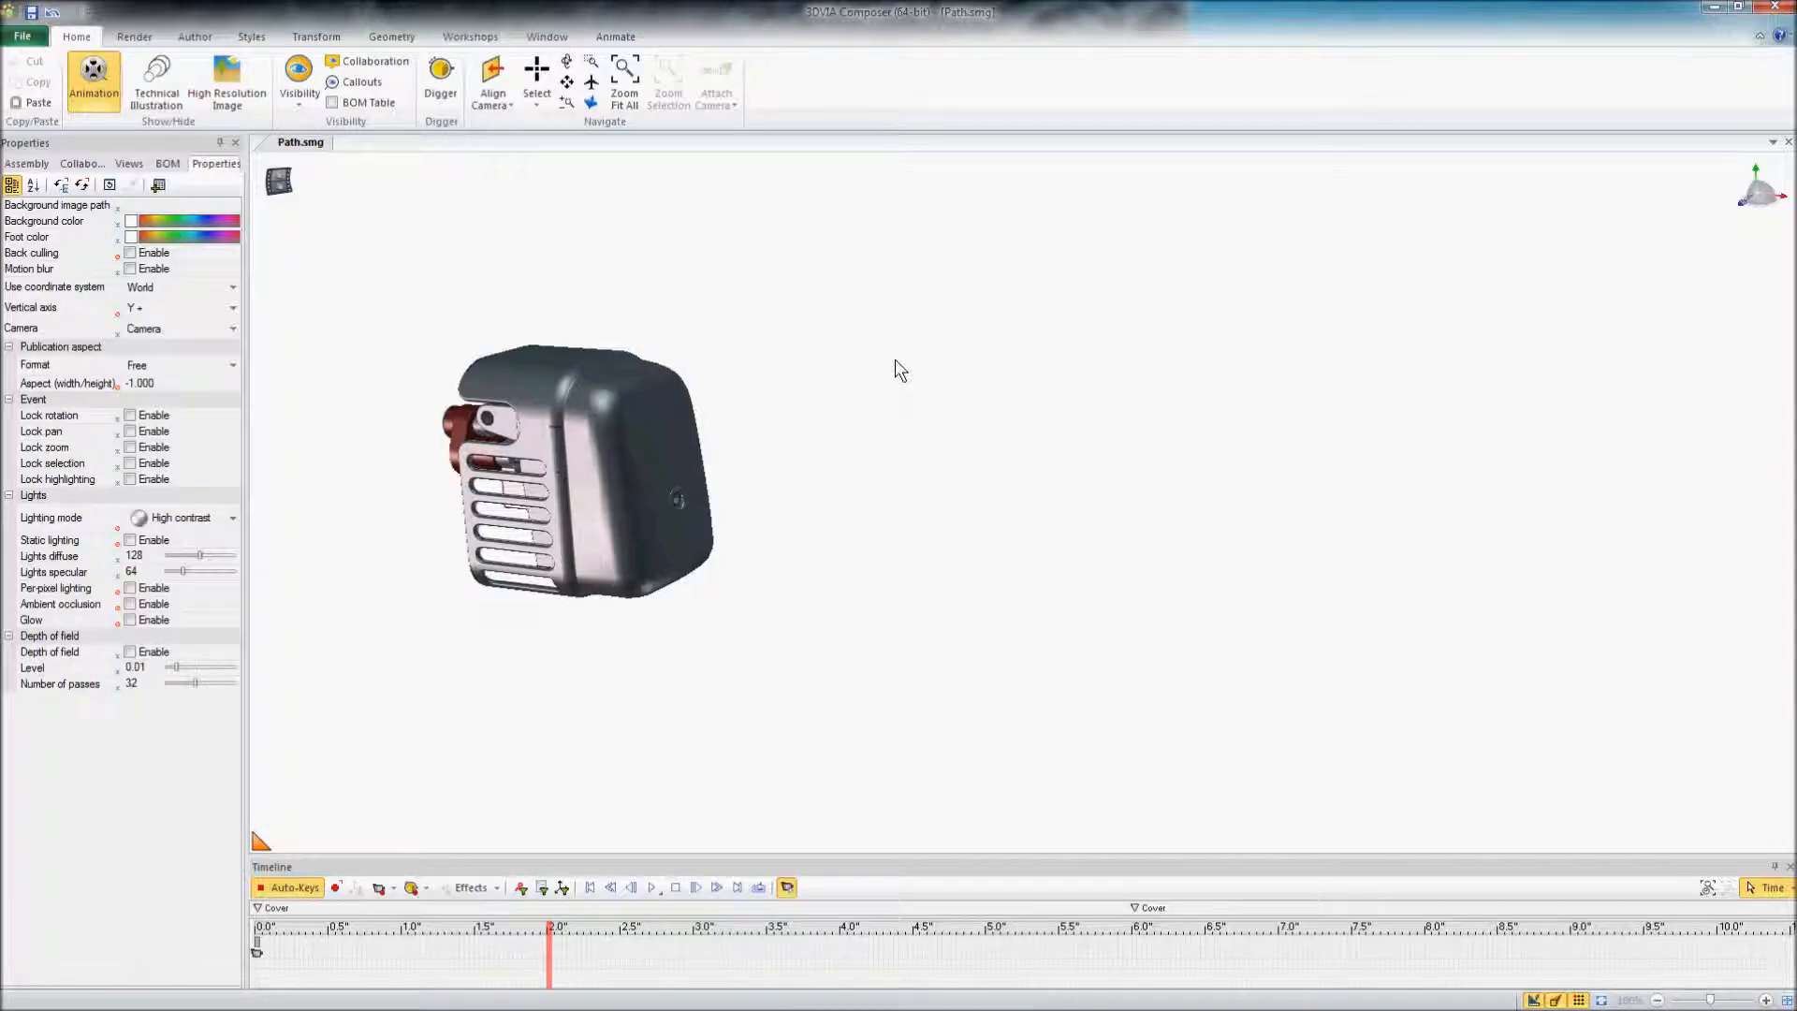
pyautogui.moveTo(890, 355)
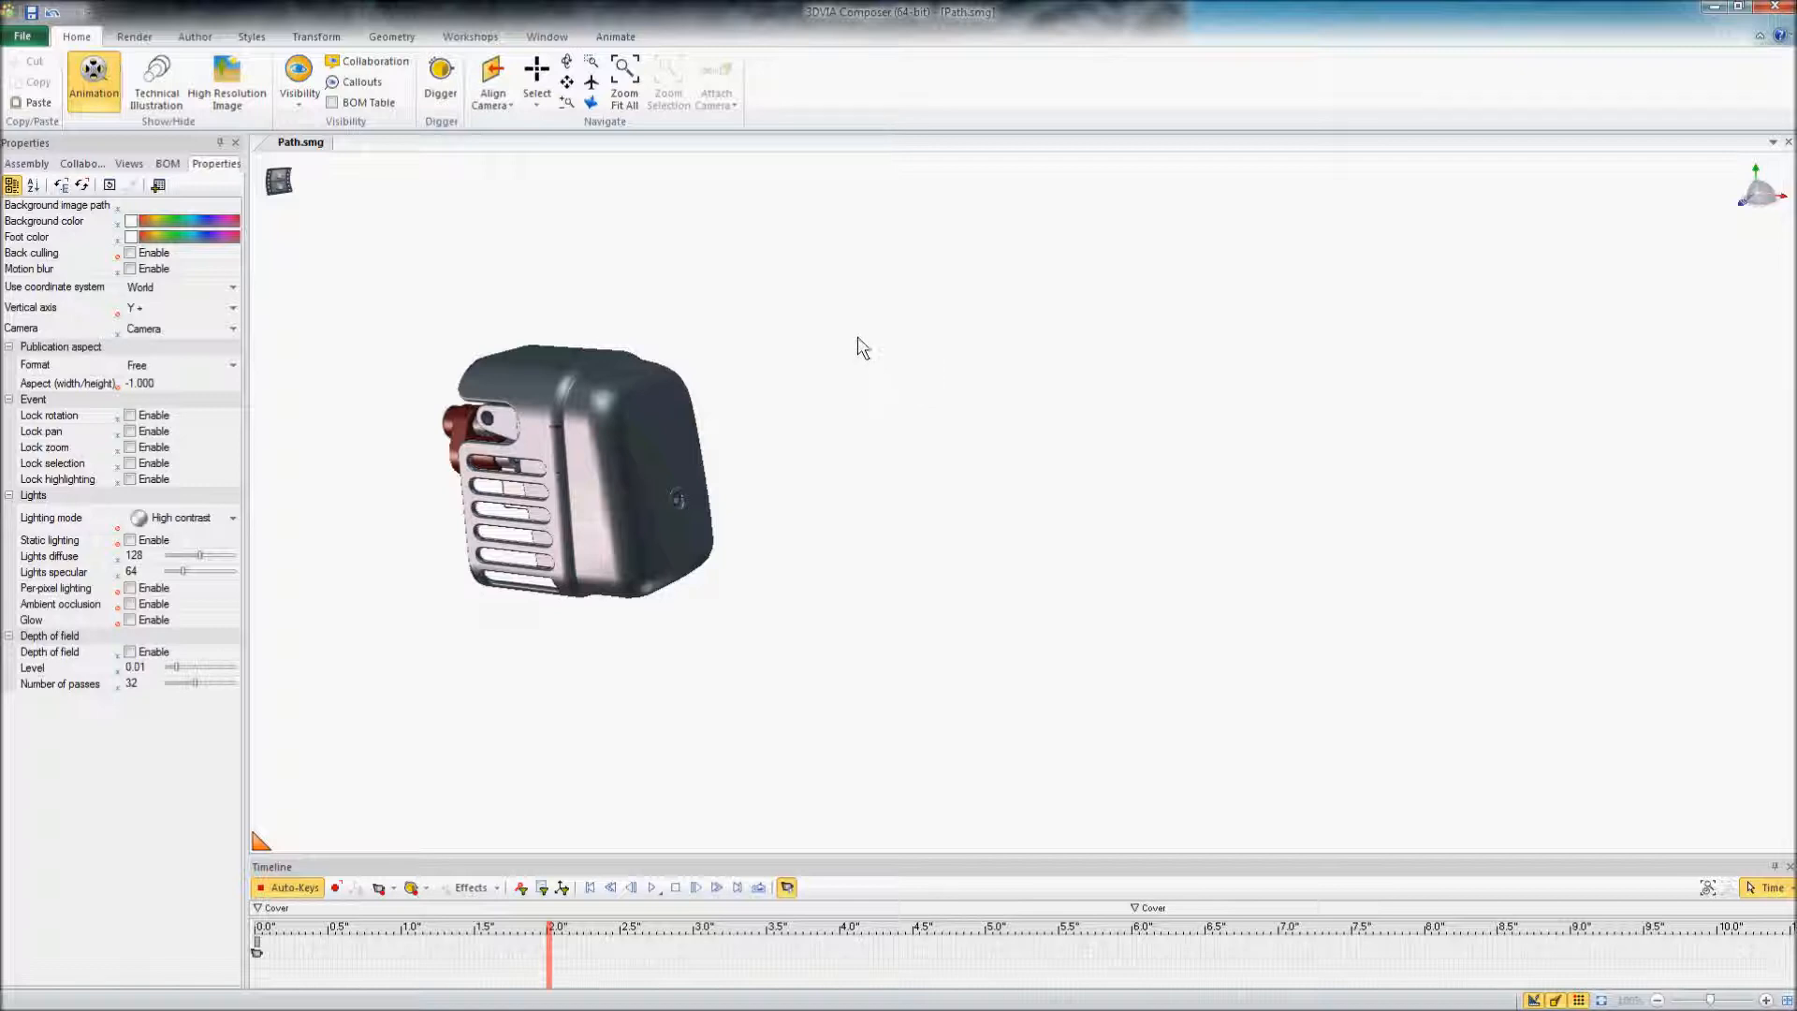
pyautogui.moveTo(853, 343)
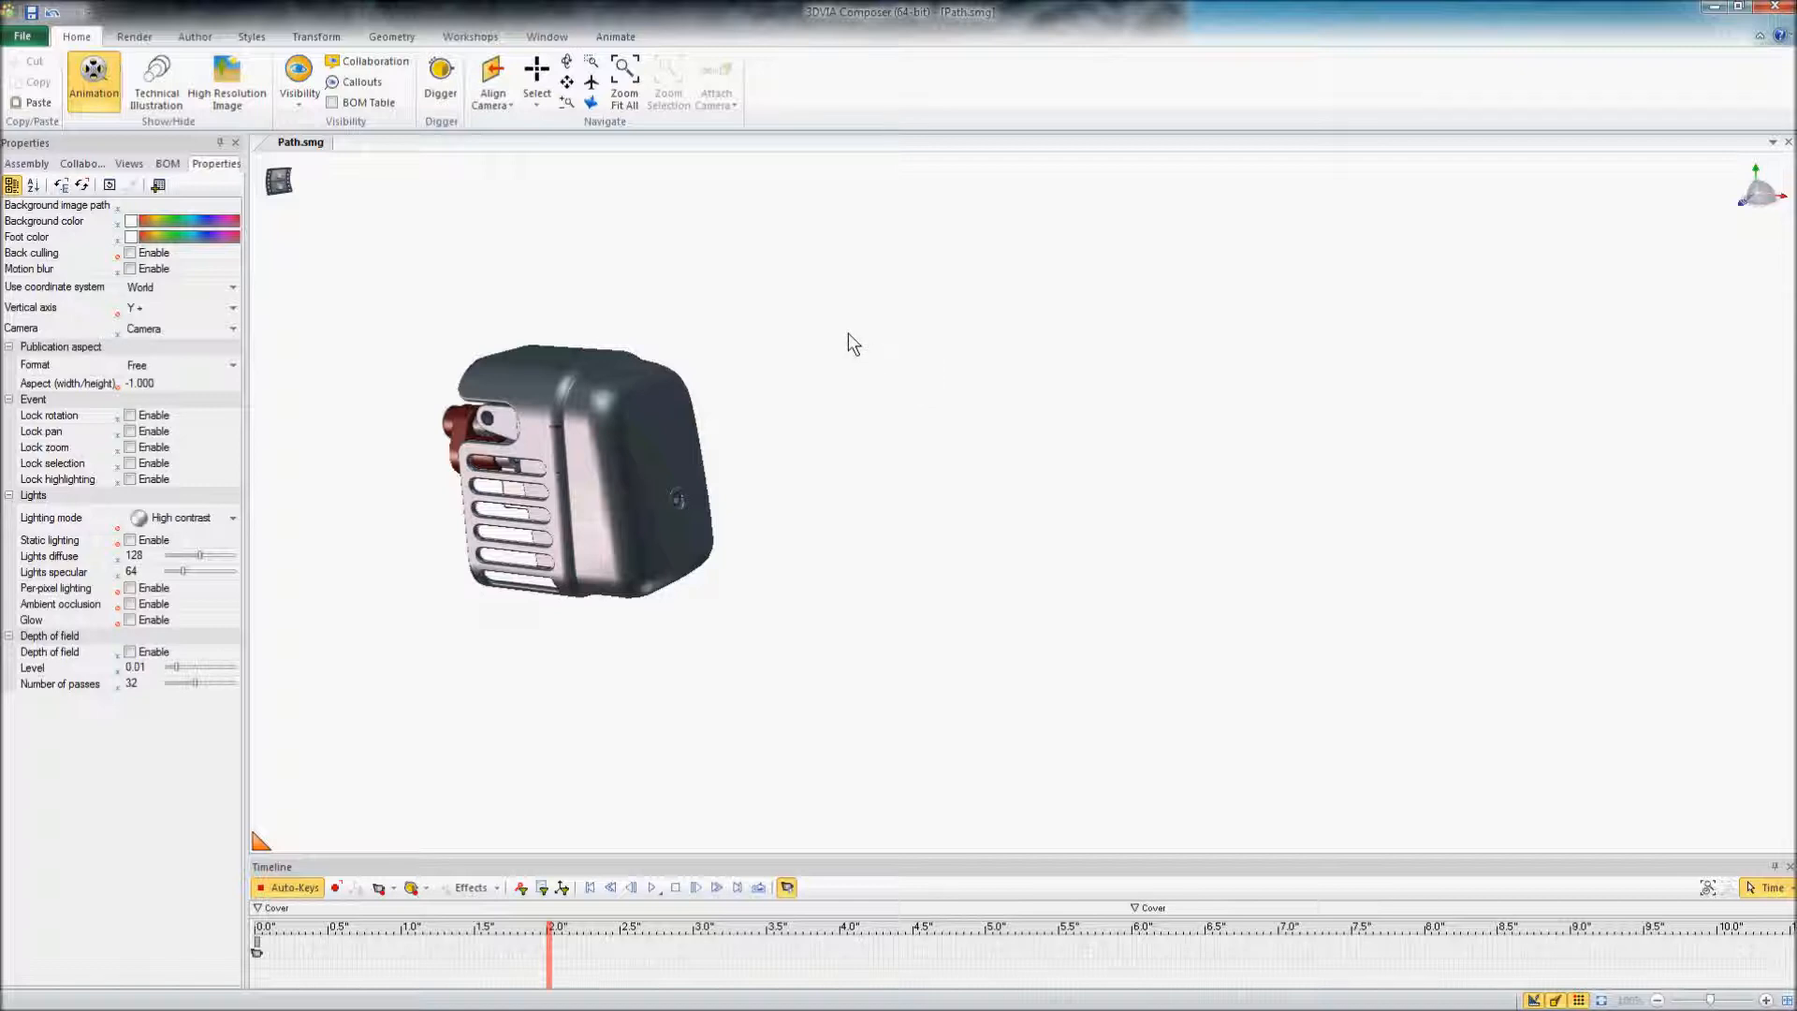
pyautogui.moveTo(847, 348)
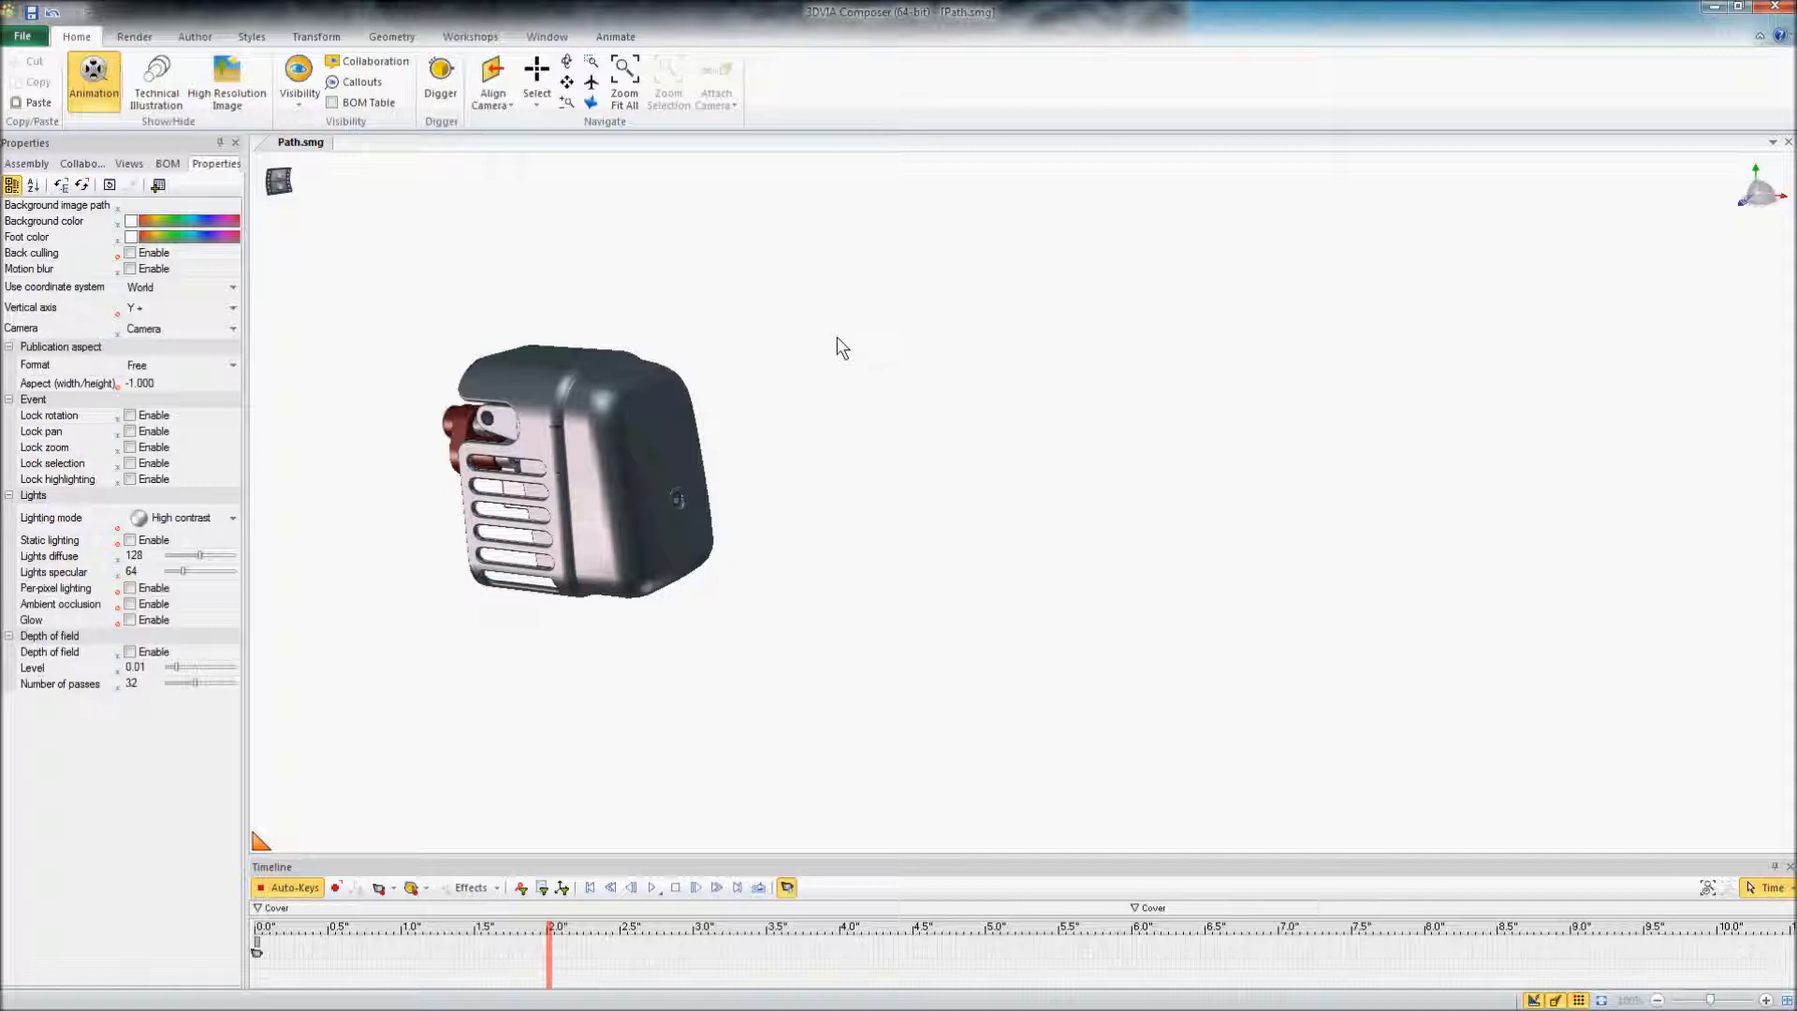
pyautogui.moveTo(687, 318)
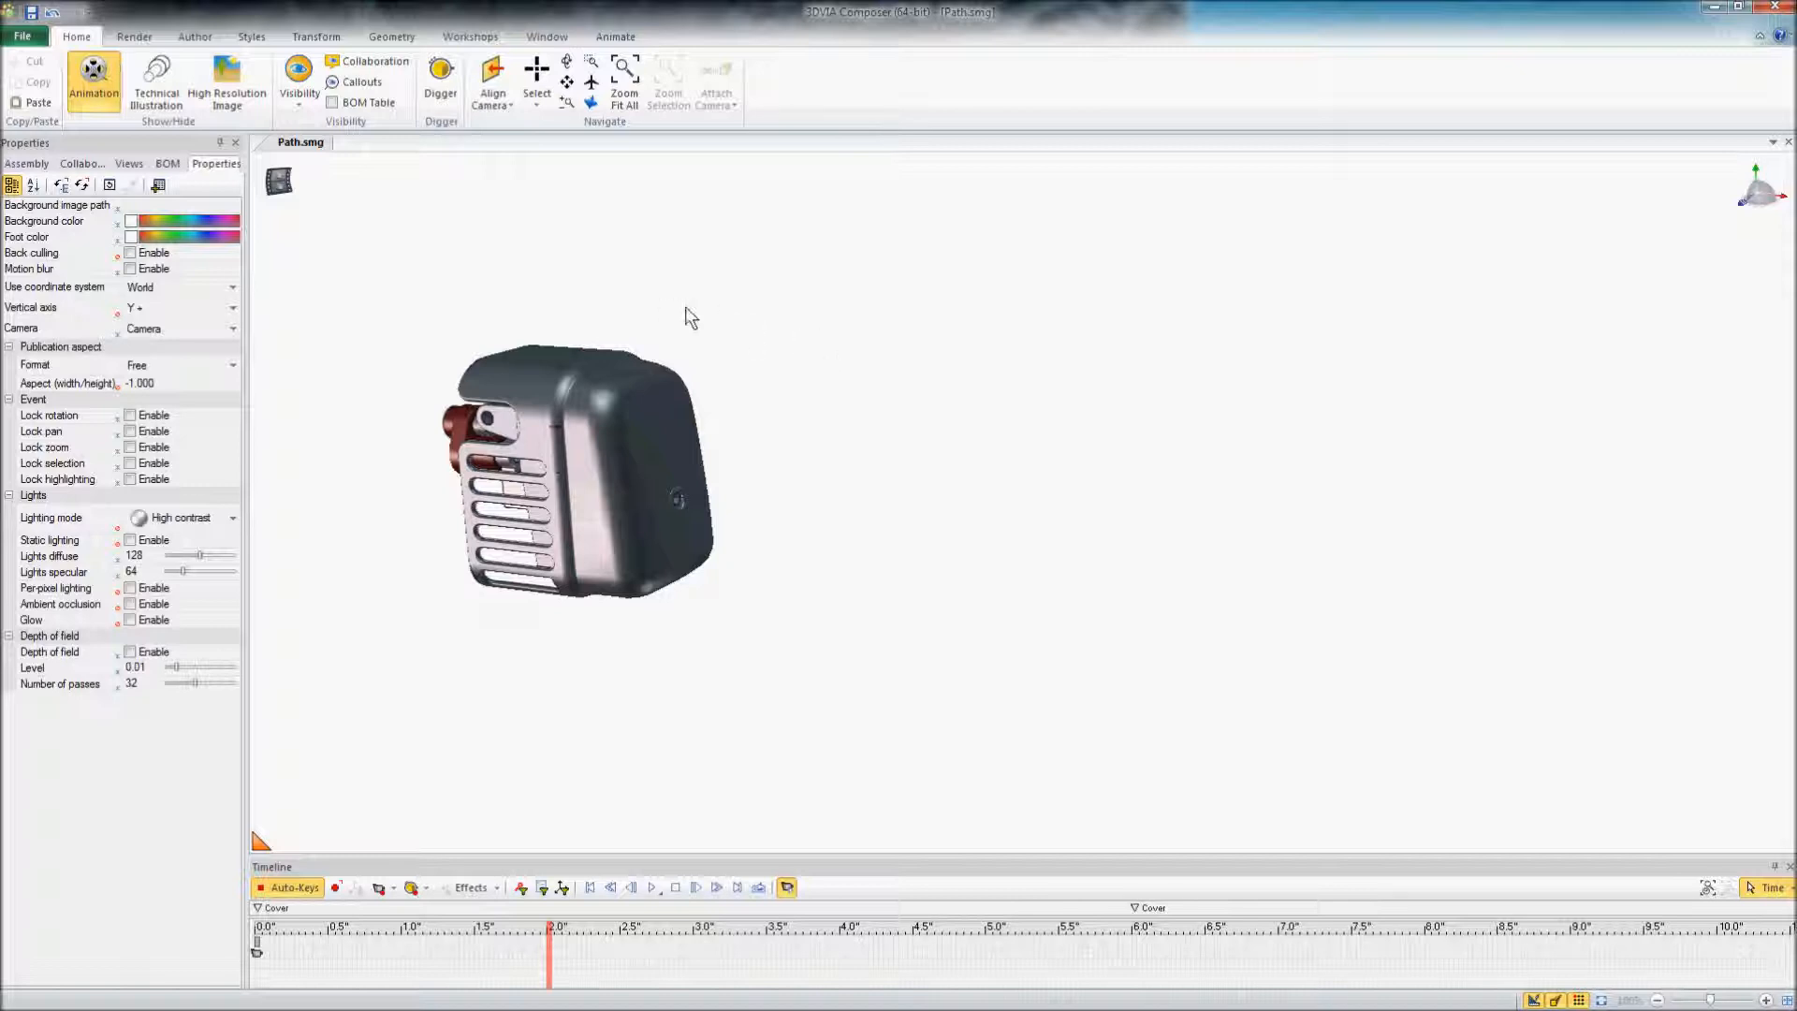
pyautogui.moveTo(698, 303)
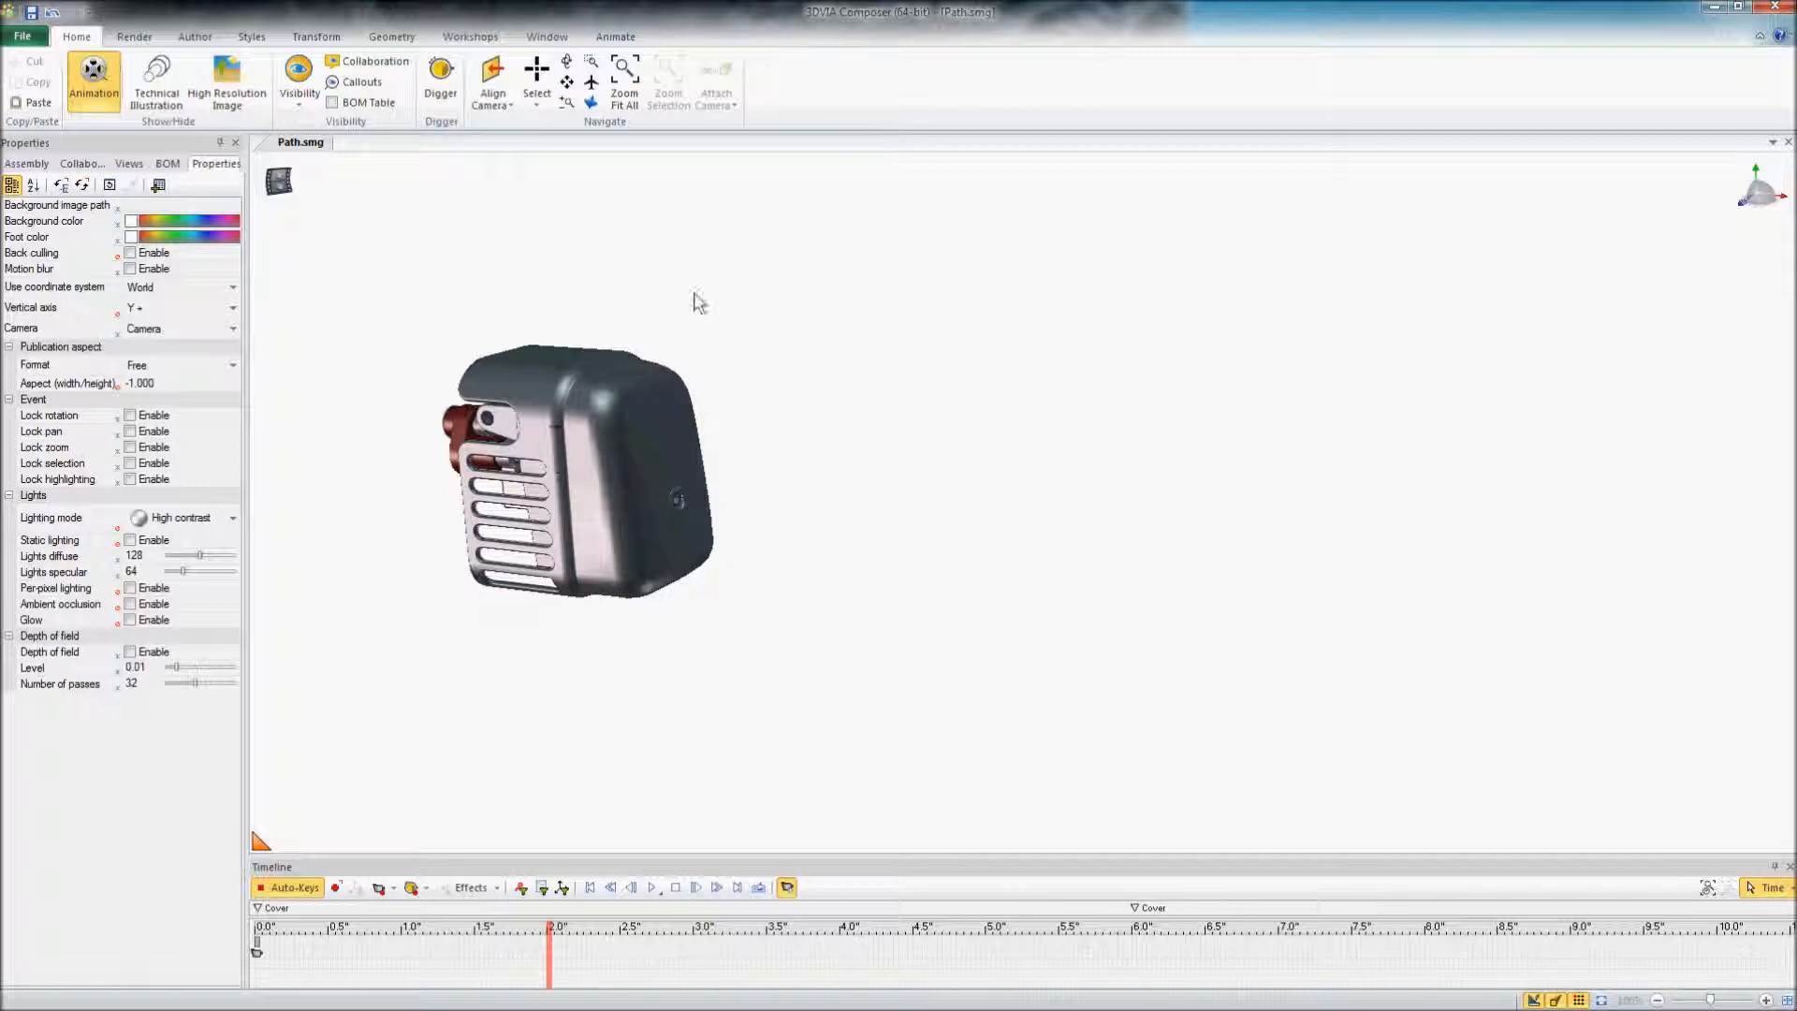
pyautogui.moveTo(724, 318)
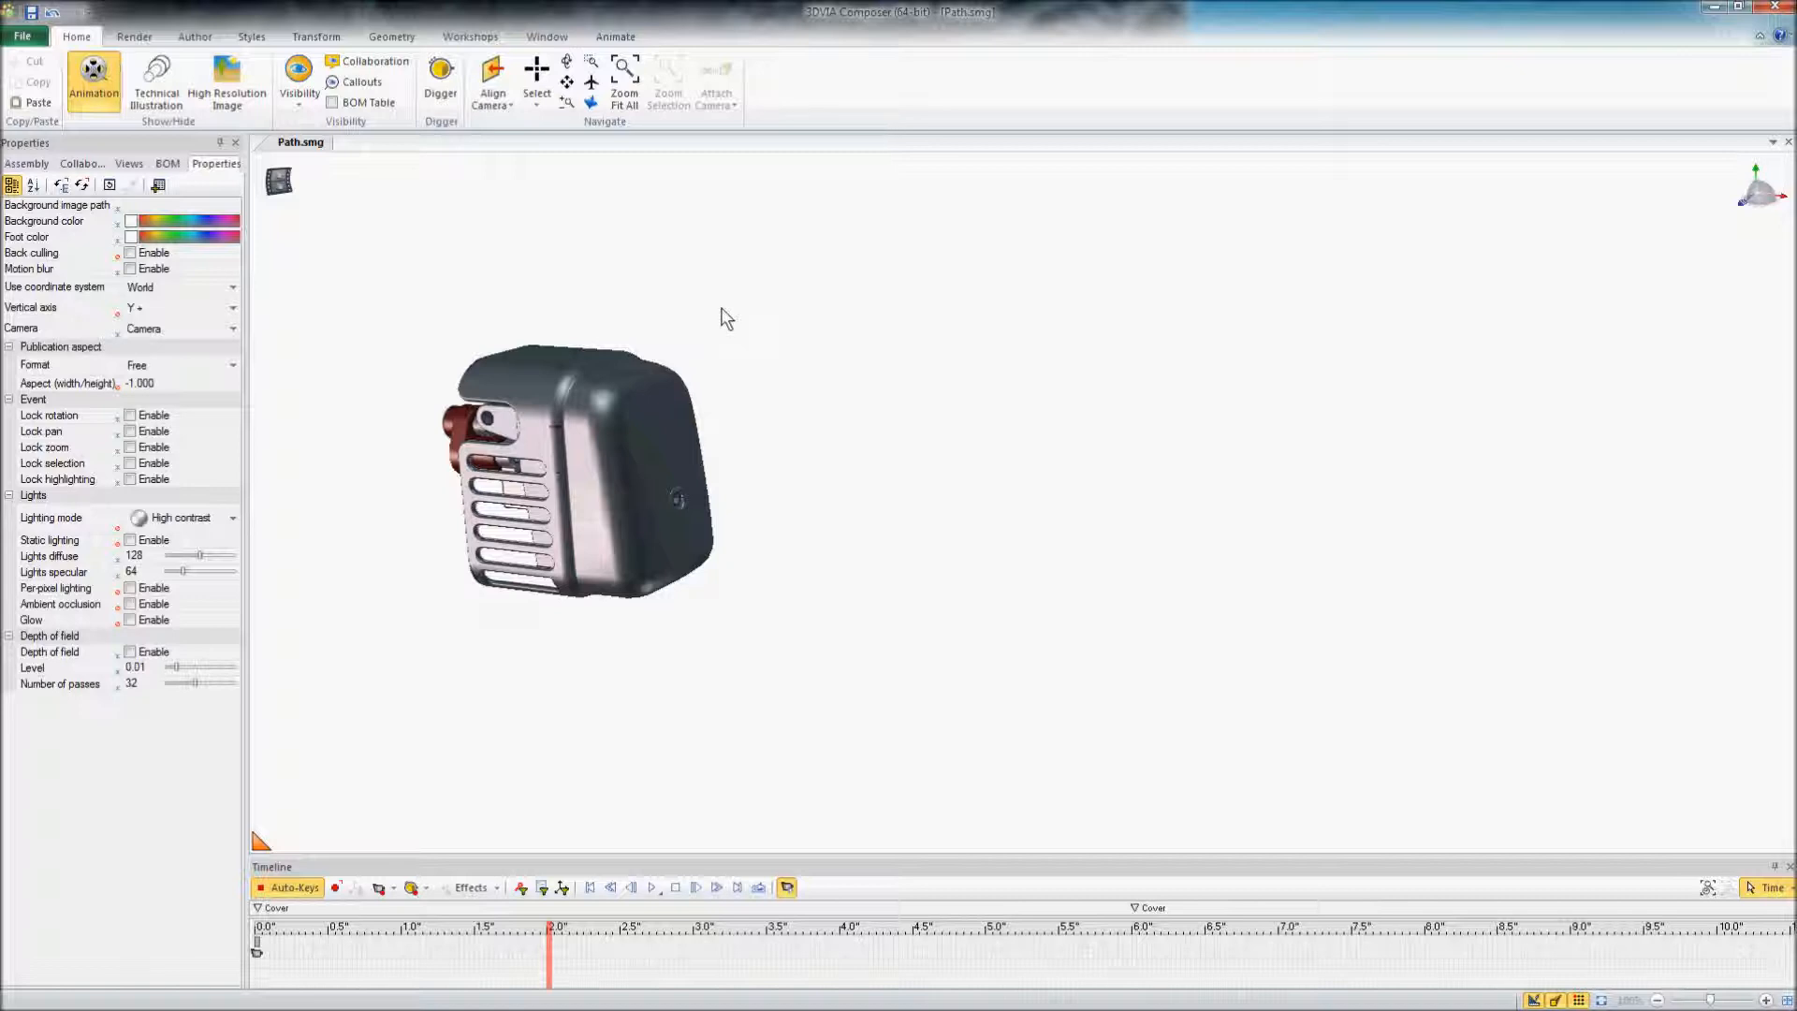
pyautogui.moveTo(708, 312)
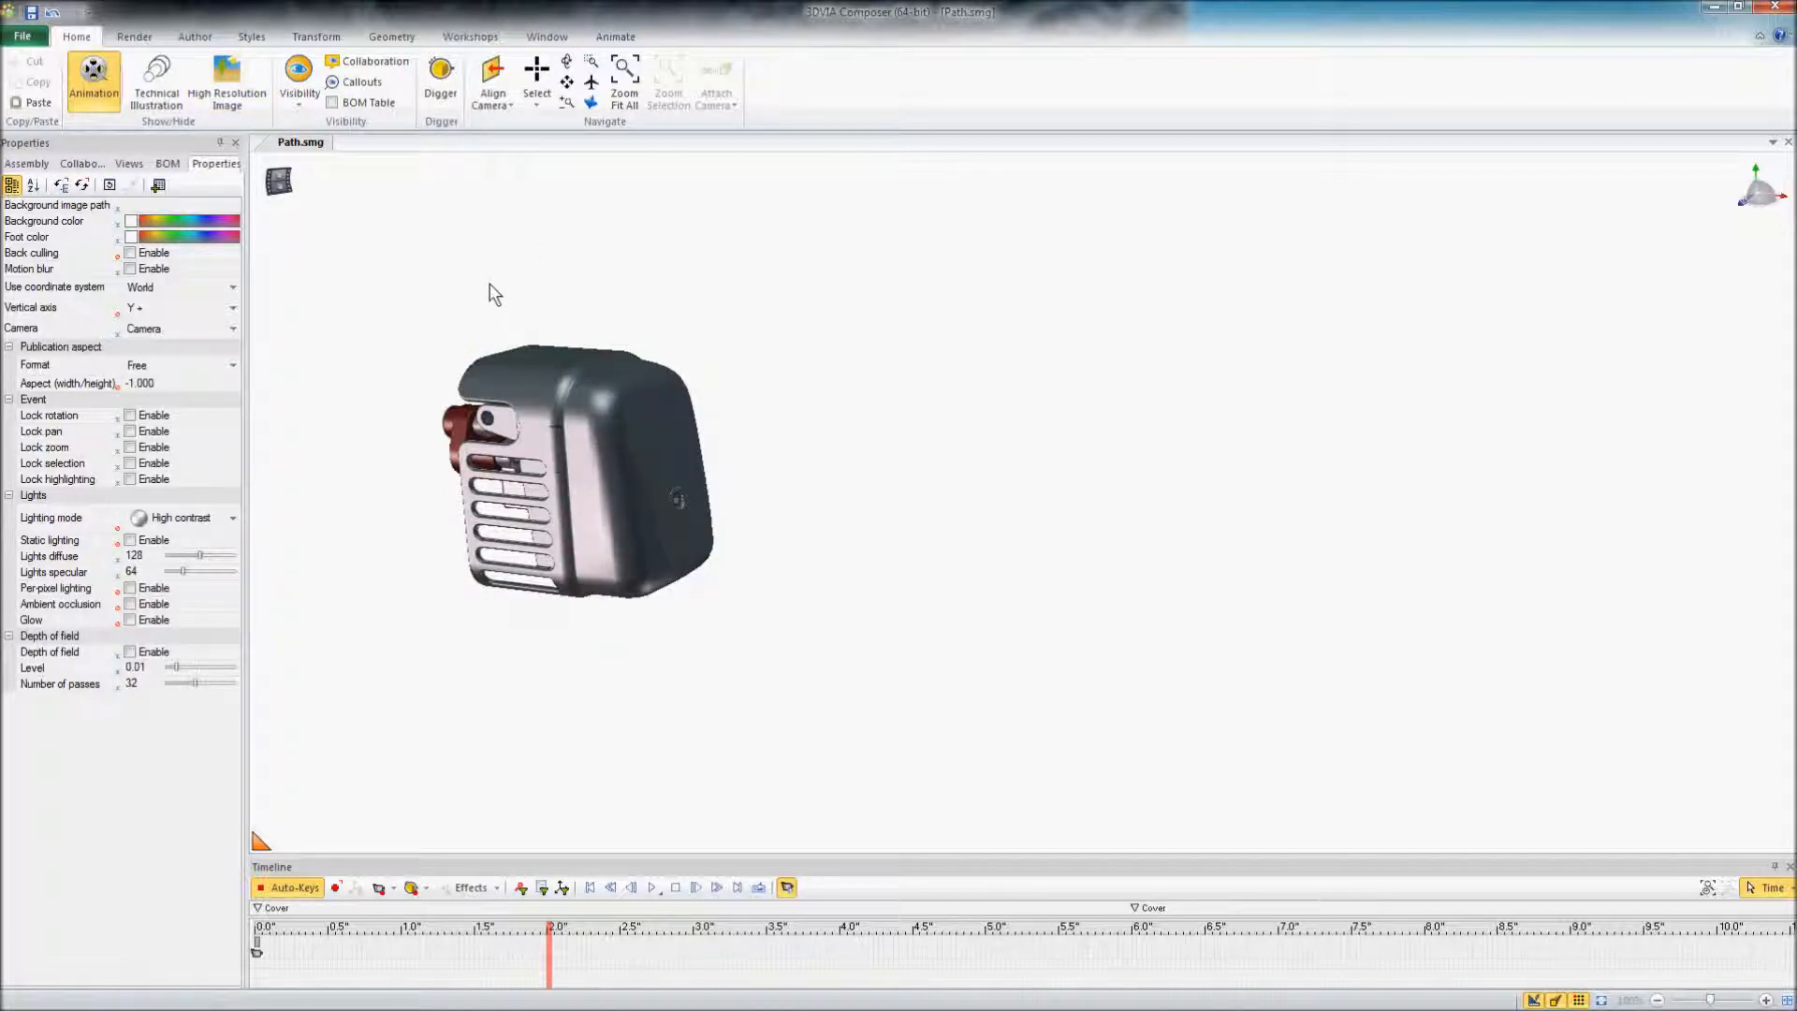
# Bring up the Transform tools and choose Free Drag to move parts freely.
pyautogui.click(590, 404)
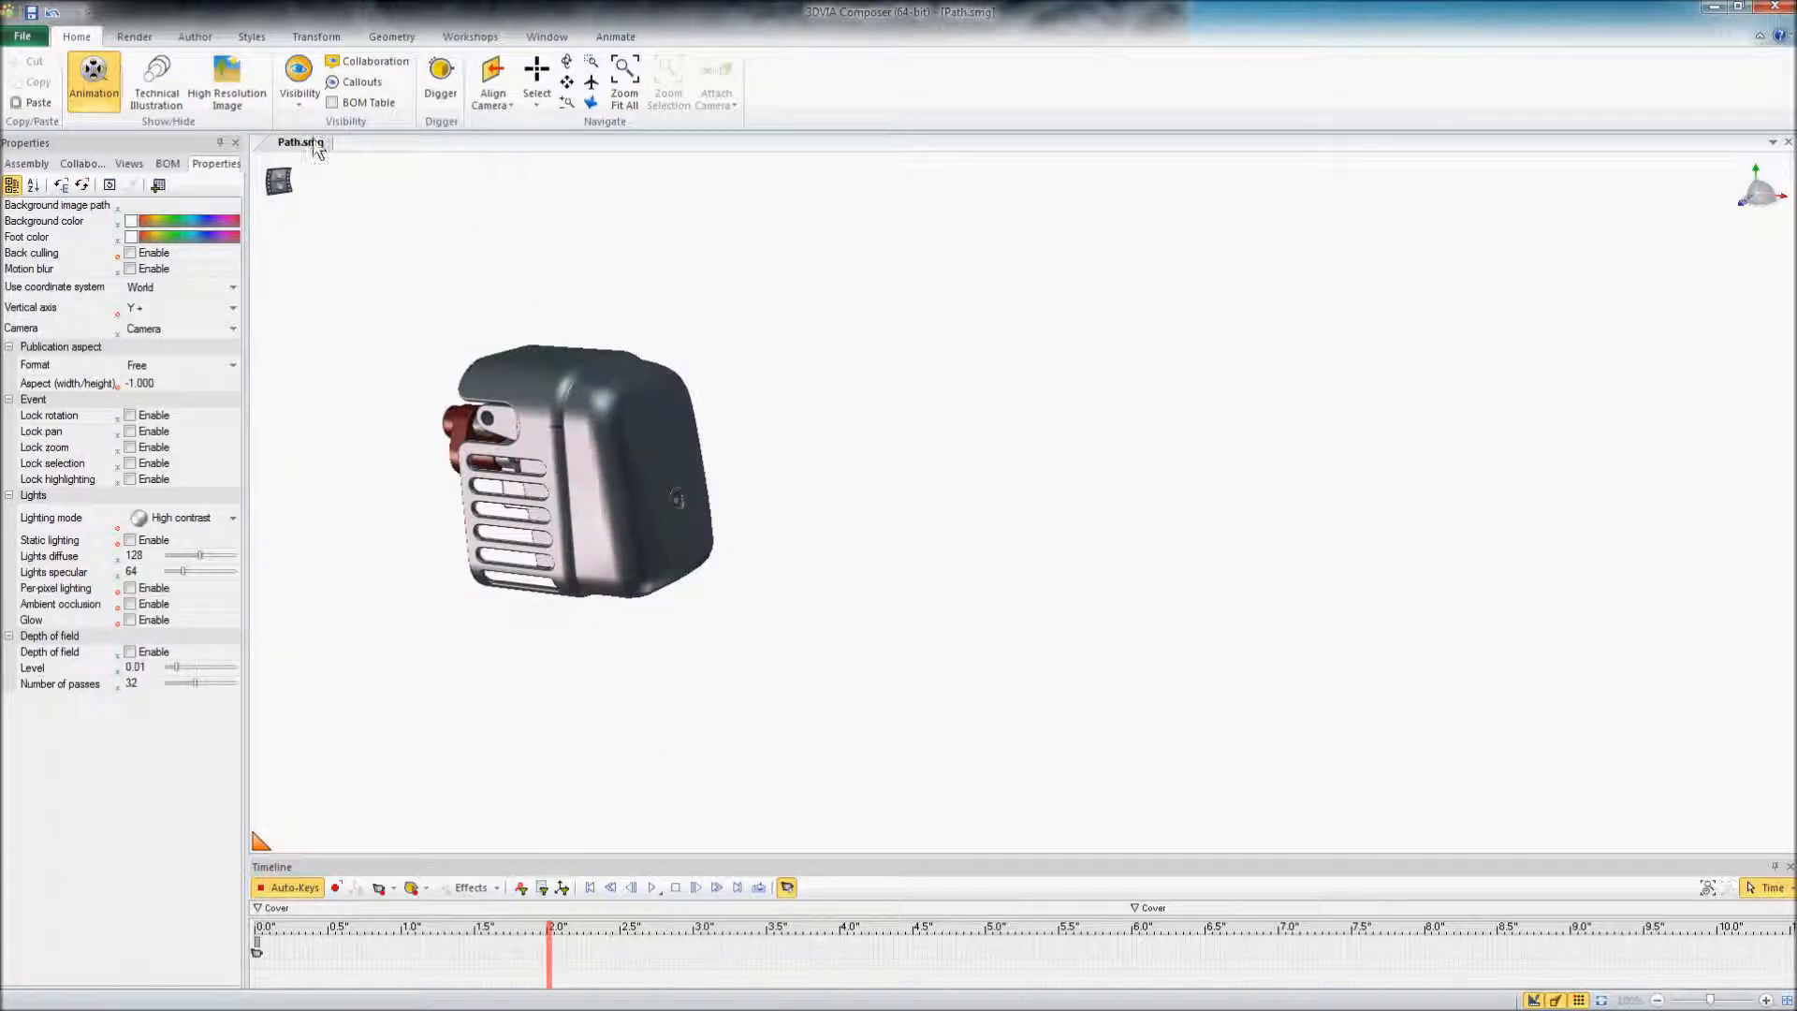
pyautogui.click(193, 35)
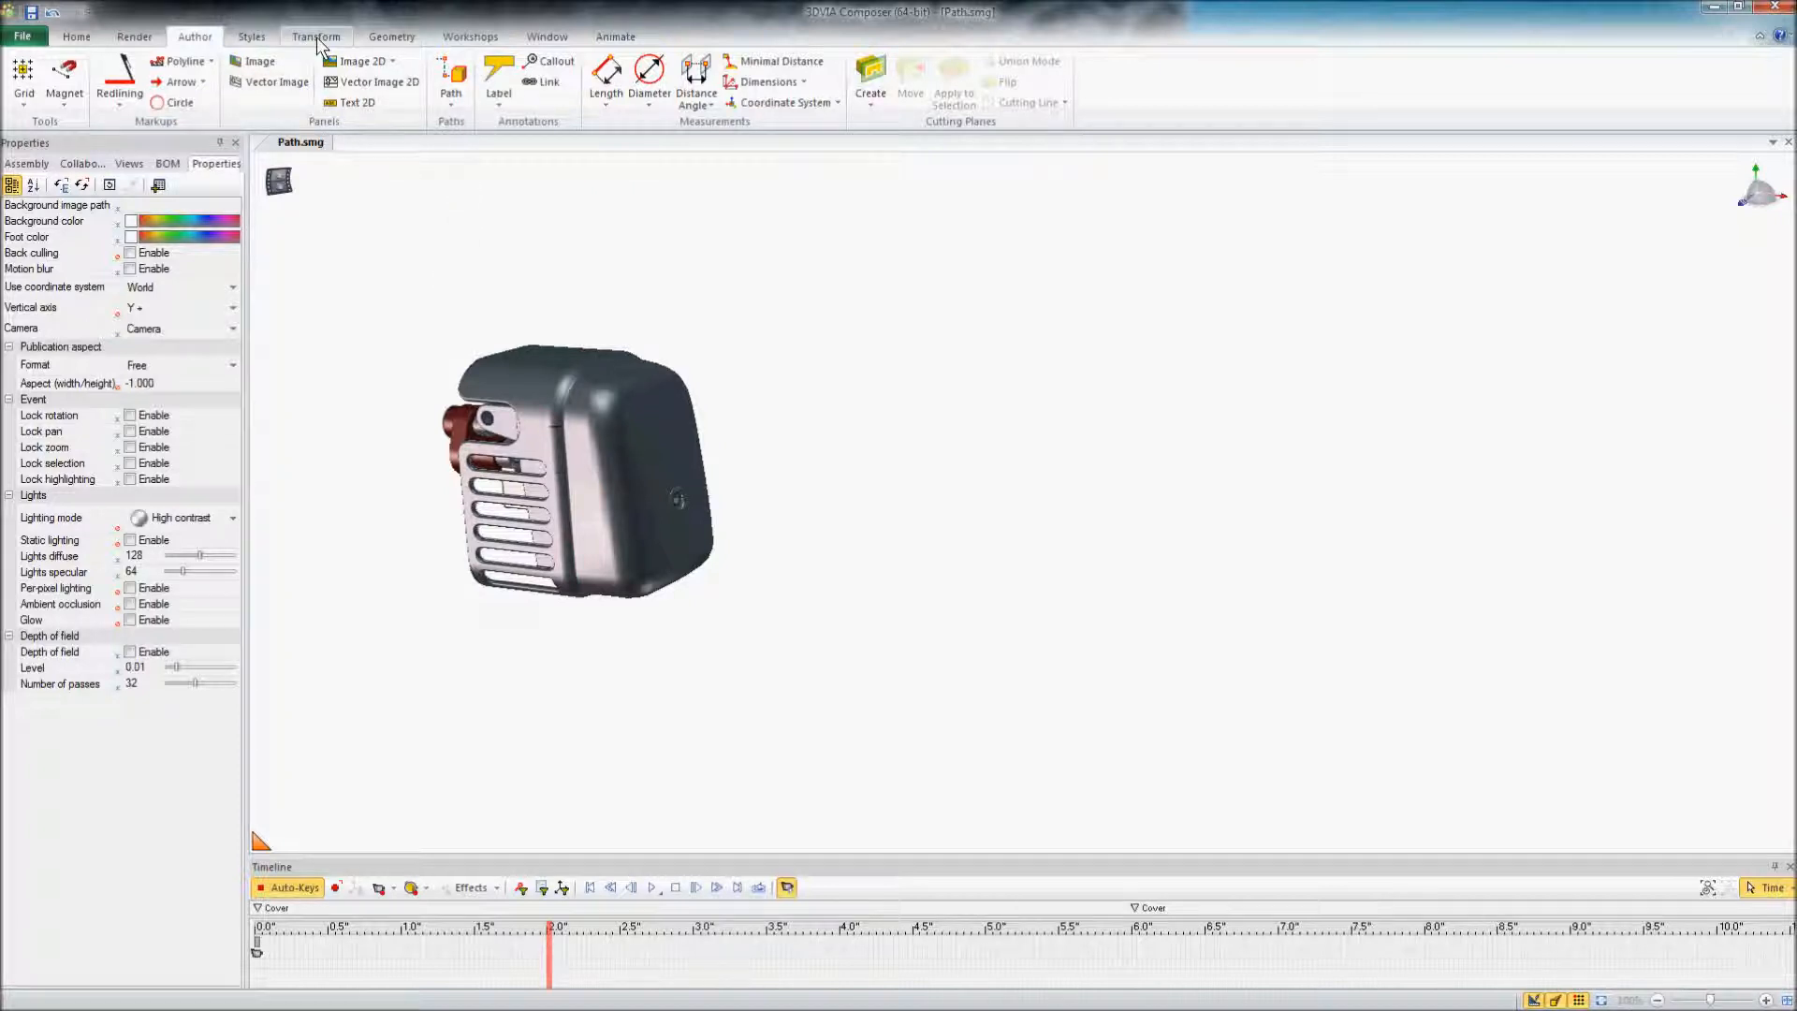
pyautogui.click(317, 35)
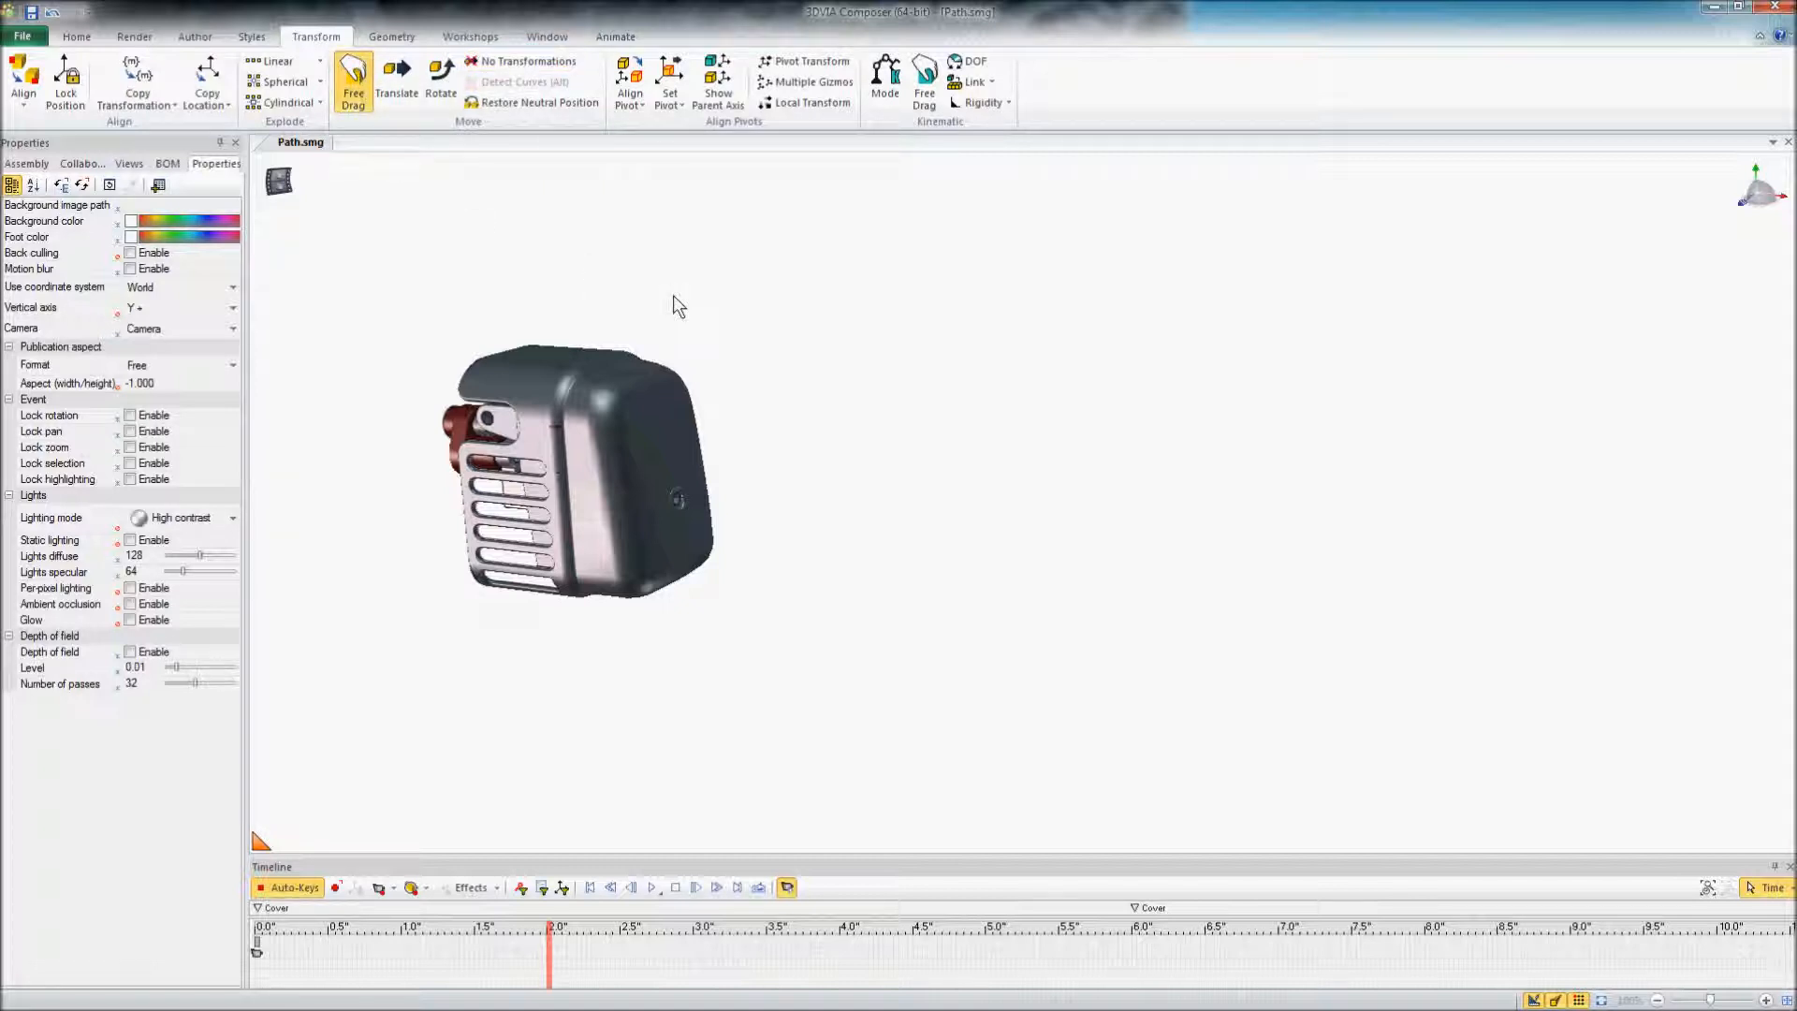
pyautogui.moveTo(610, 275)
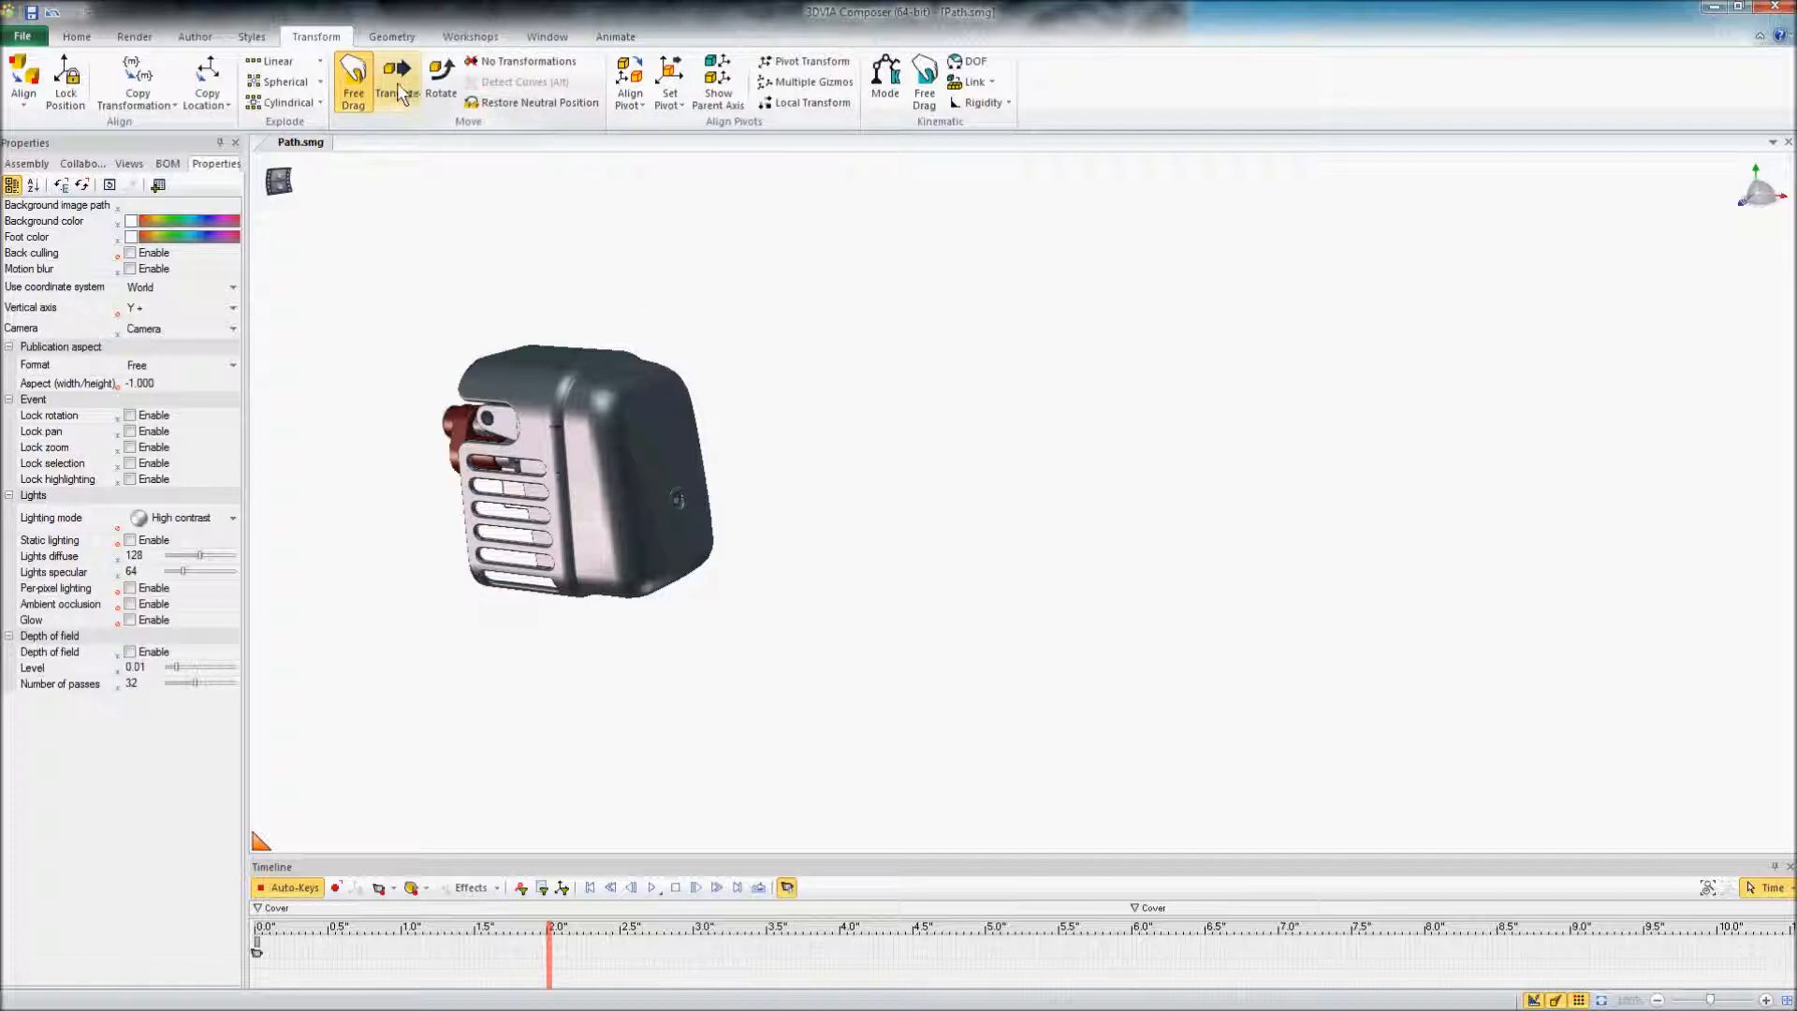
pyautogui.click(354, 80)
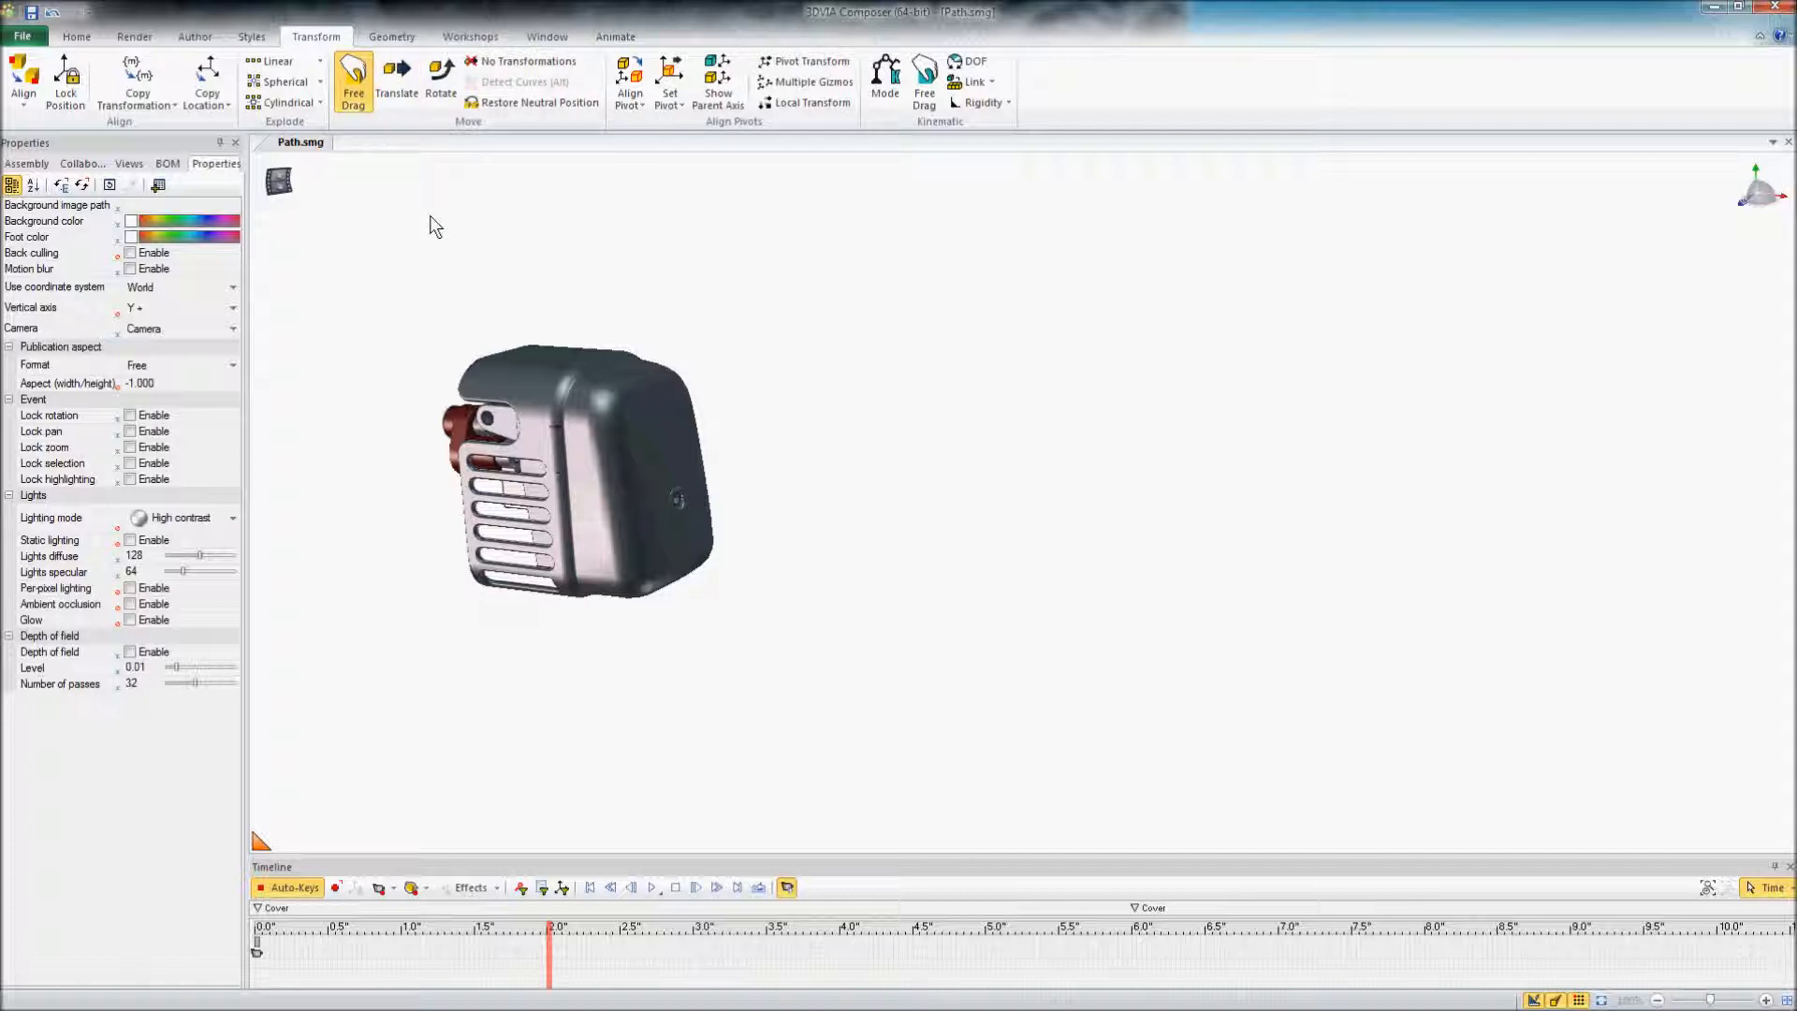
pyautogui.moveTo(380, 168)
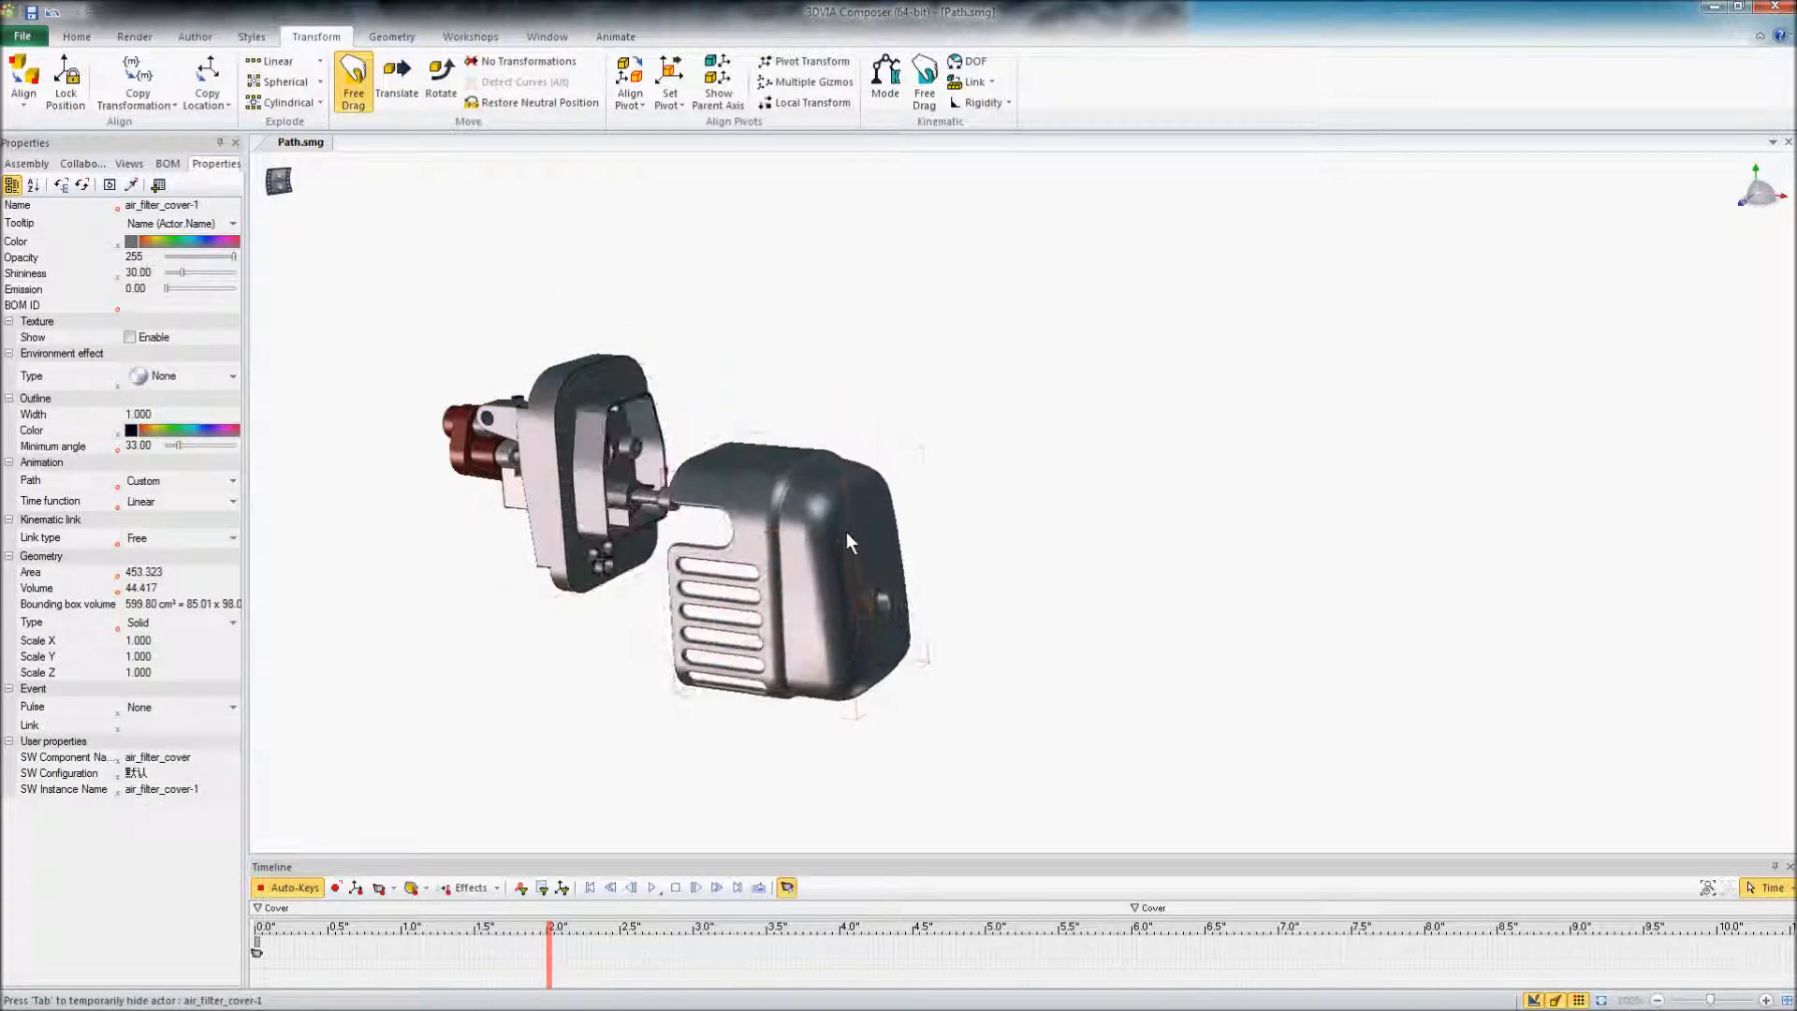
# Drag the air filter cover far right of the body and scrub the timeline to watch it travel.
pyautogui.moveTo(853, 539); pyautogui.dragTo(1432, 350)
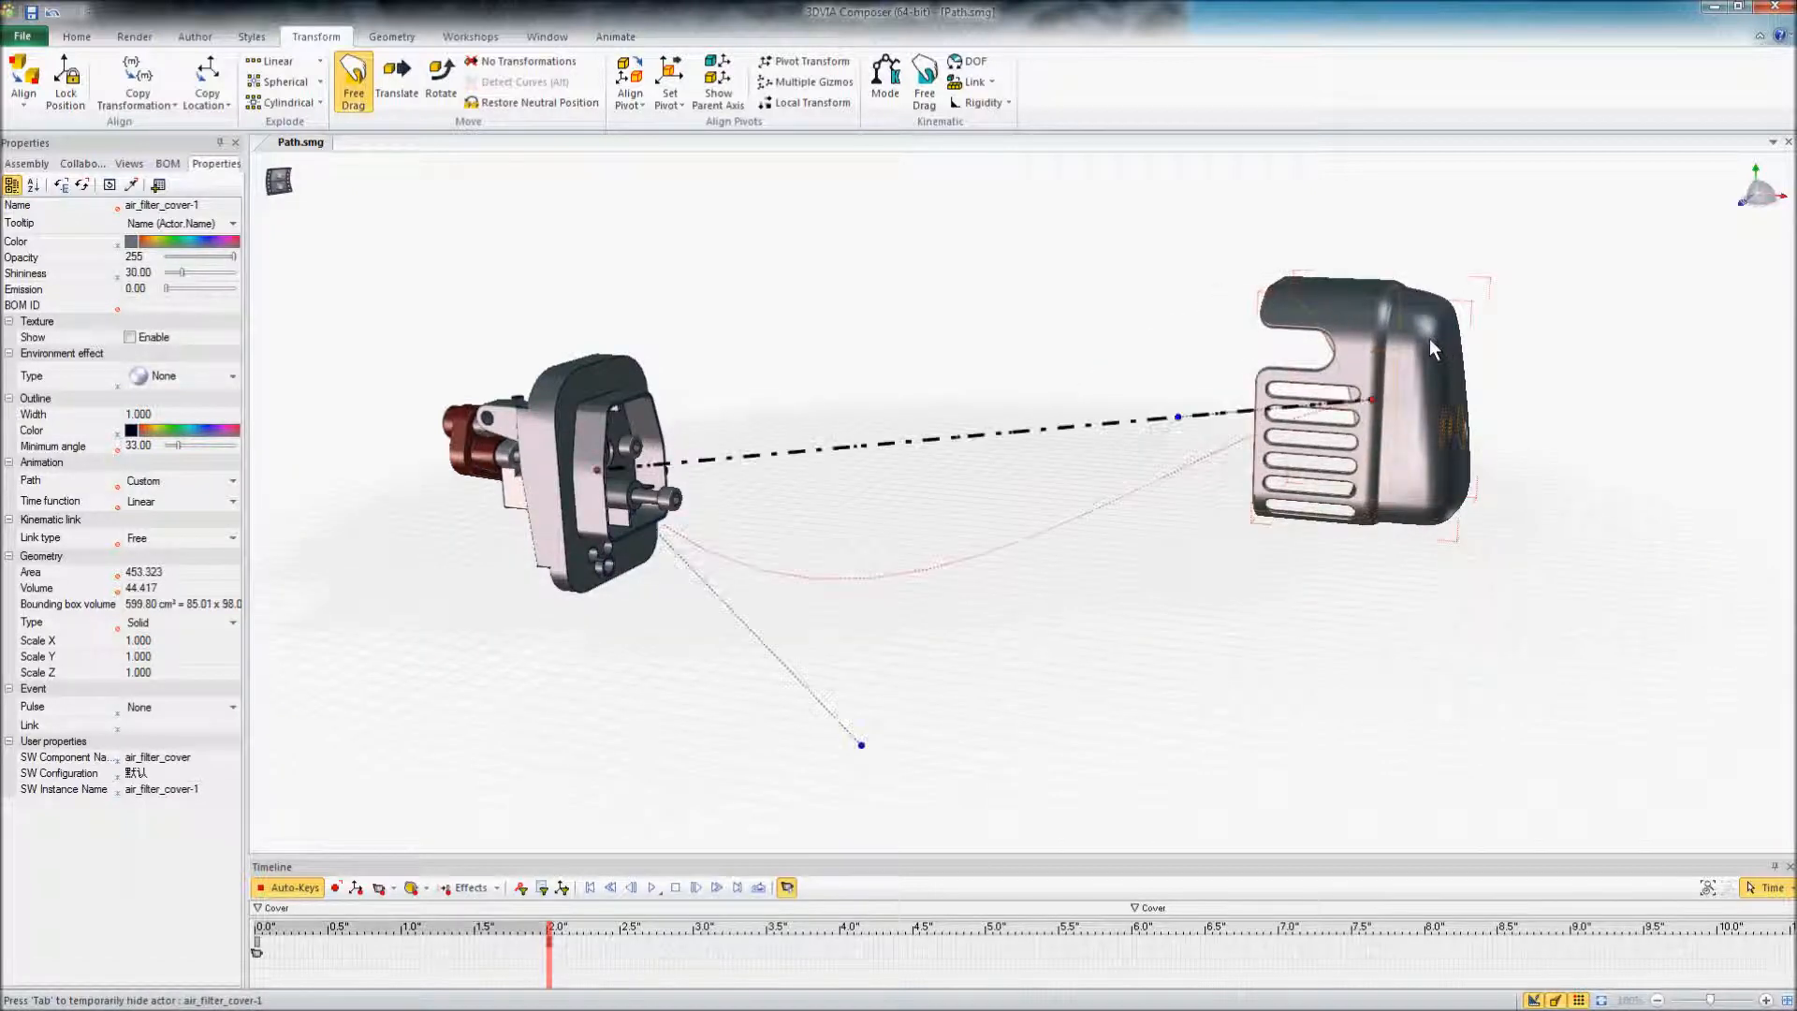
pyautogui.click(595, 469)
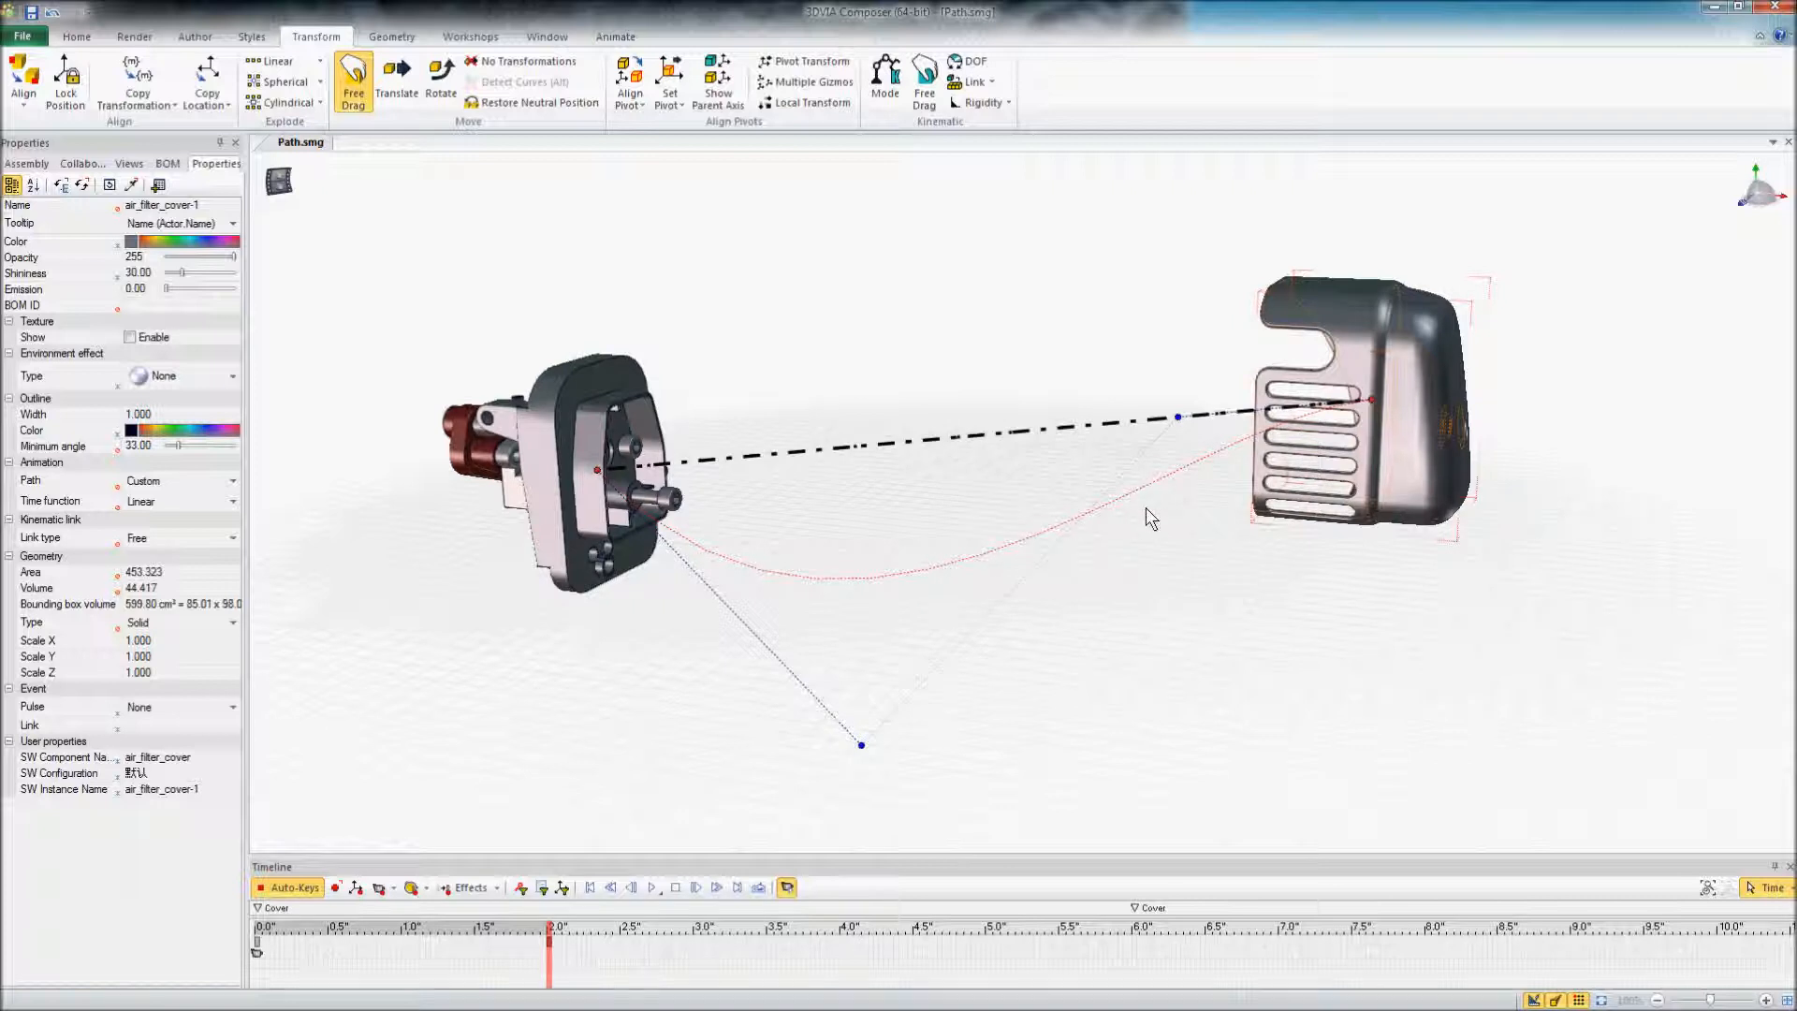
pyautogui.moveTo(930, 502)
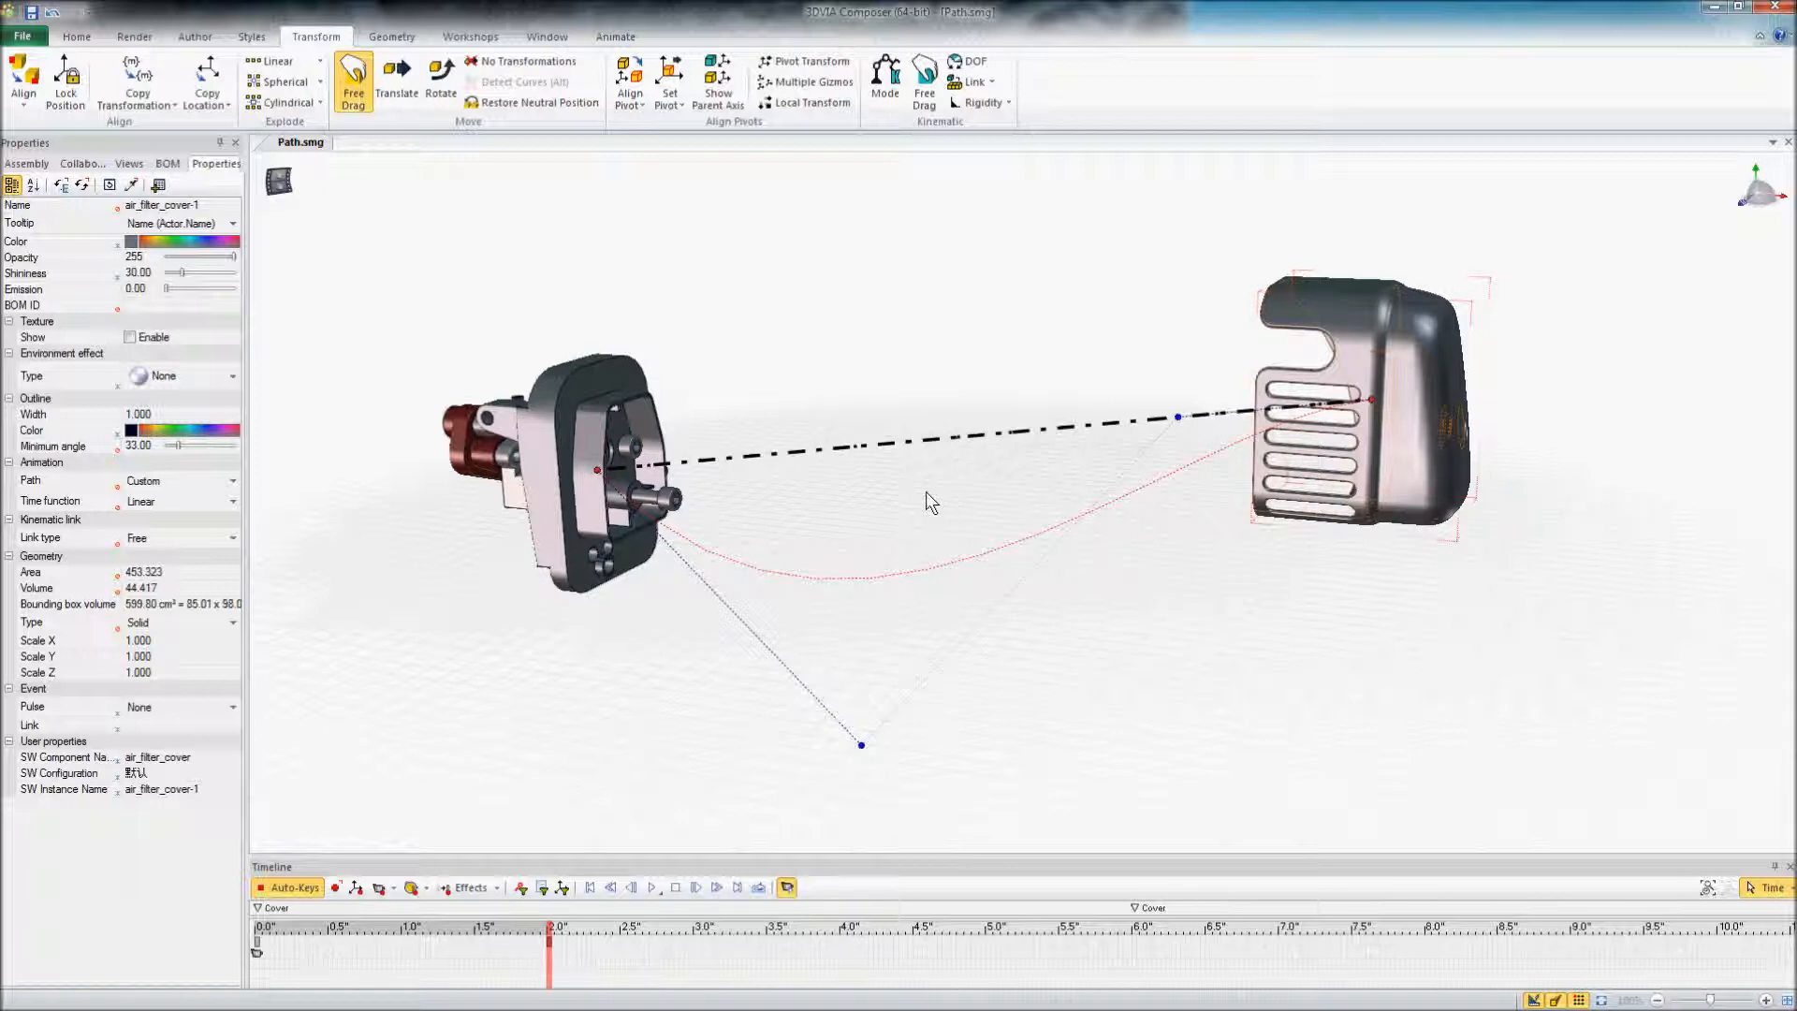
pyautogui.moveTo(810, 426)
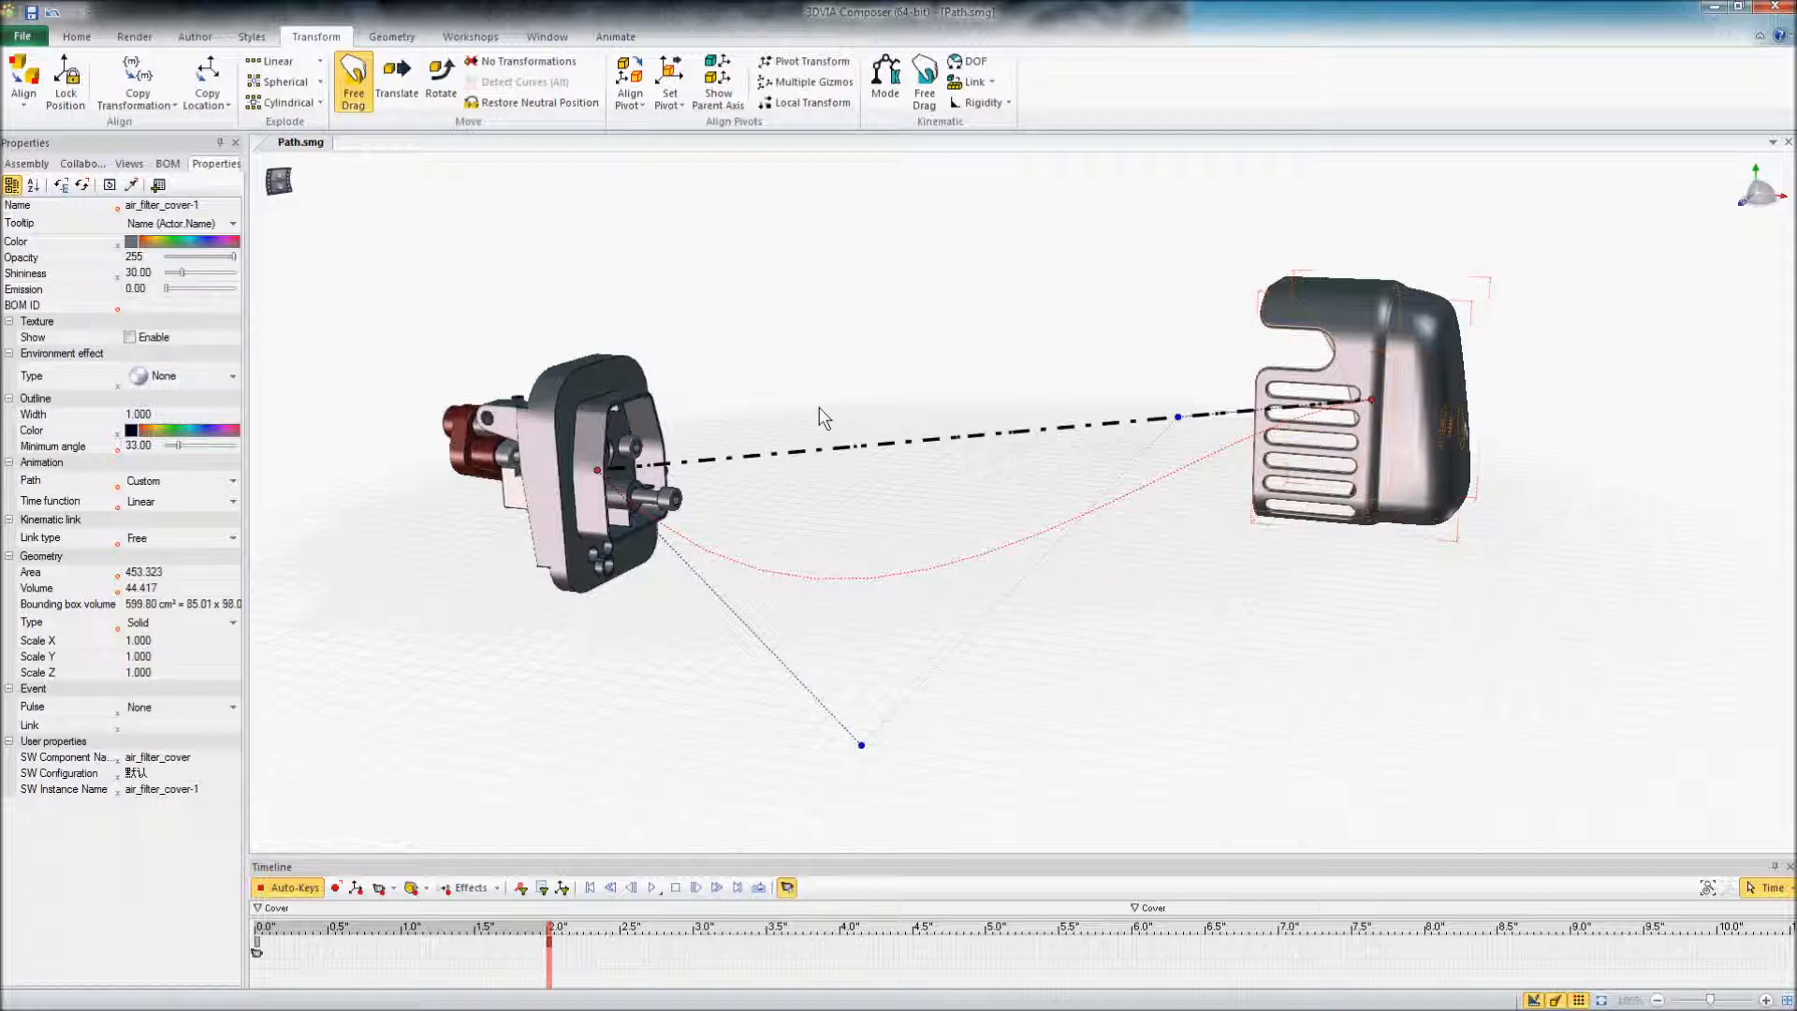
pyautogui.moveTo(896, 513)
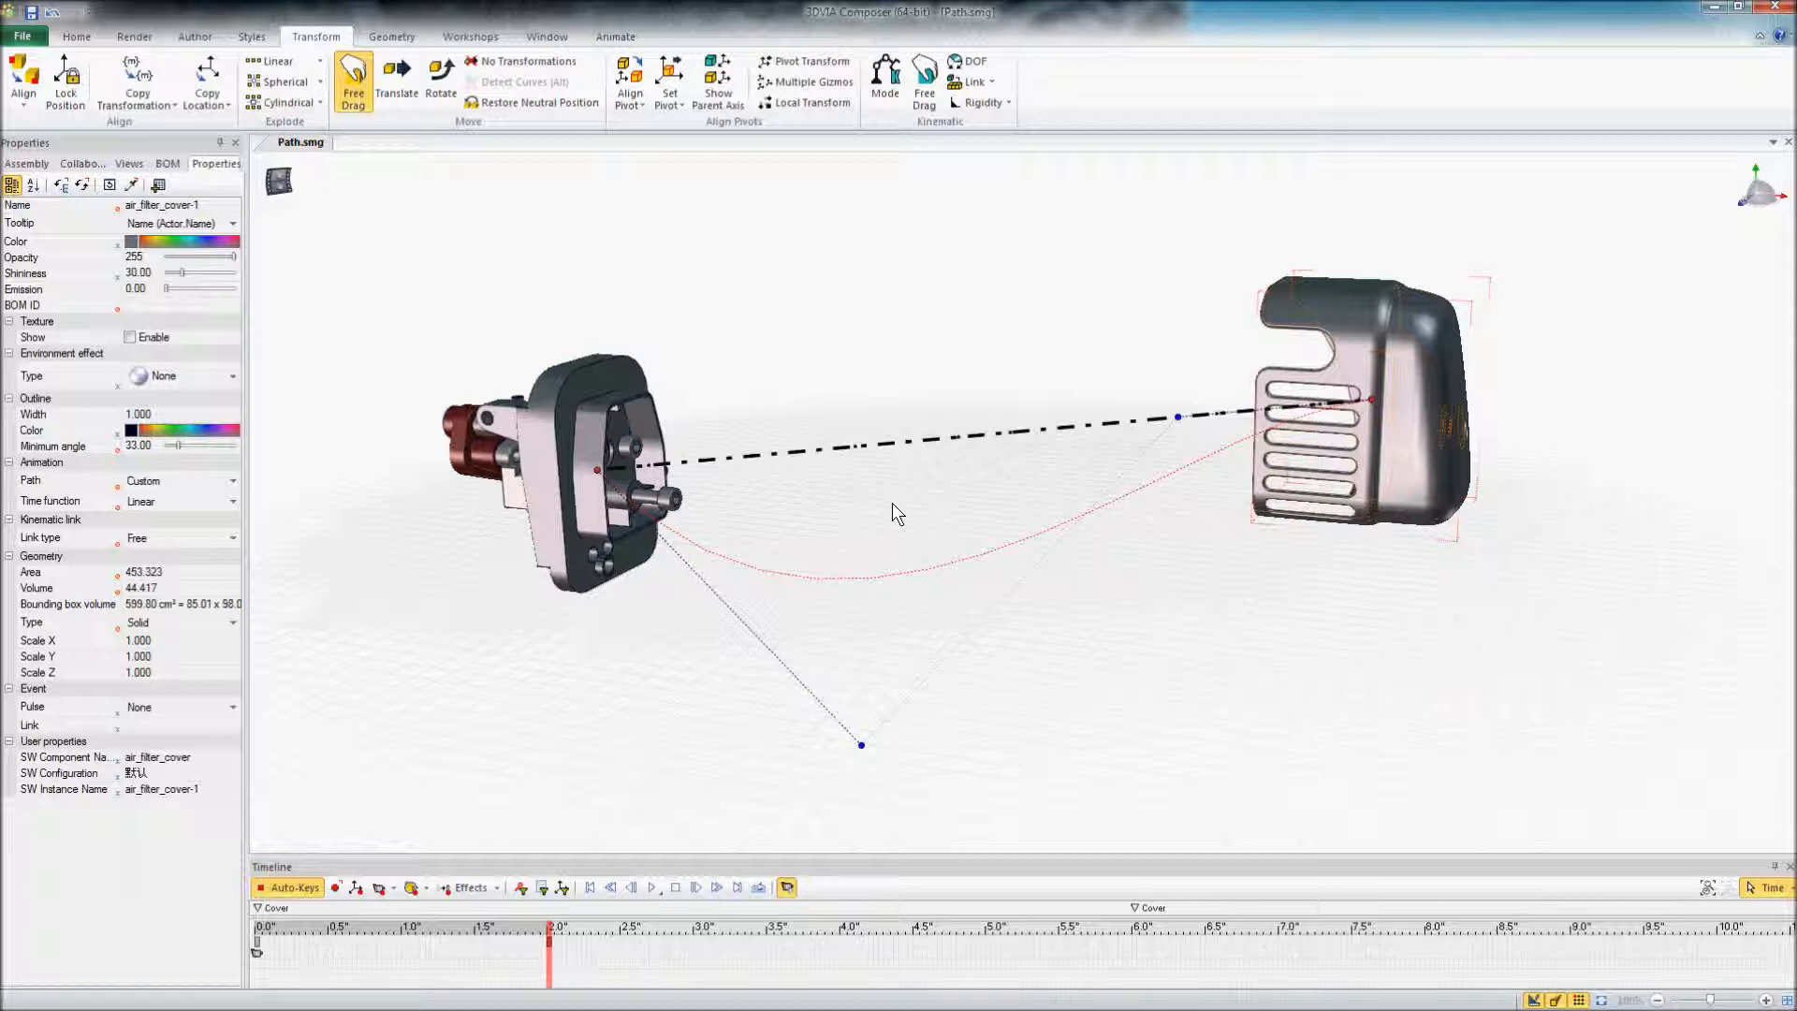
pyautogui.moveTo(840, 524)
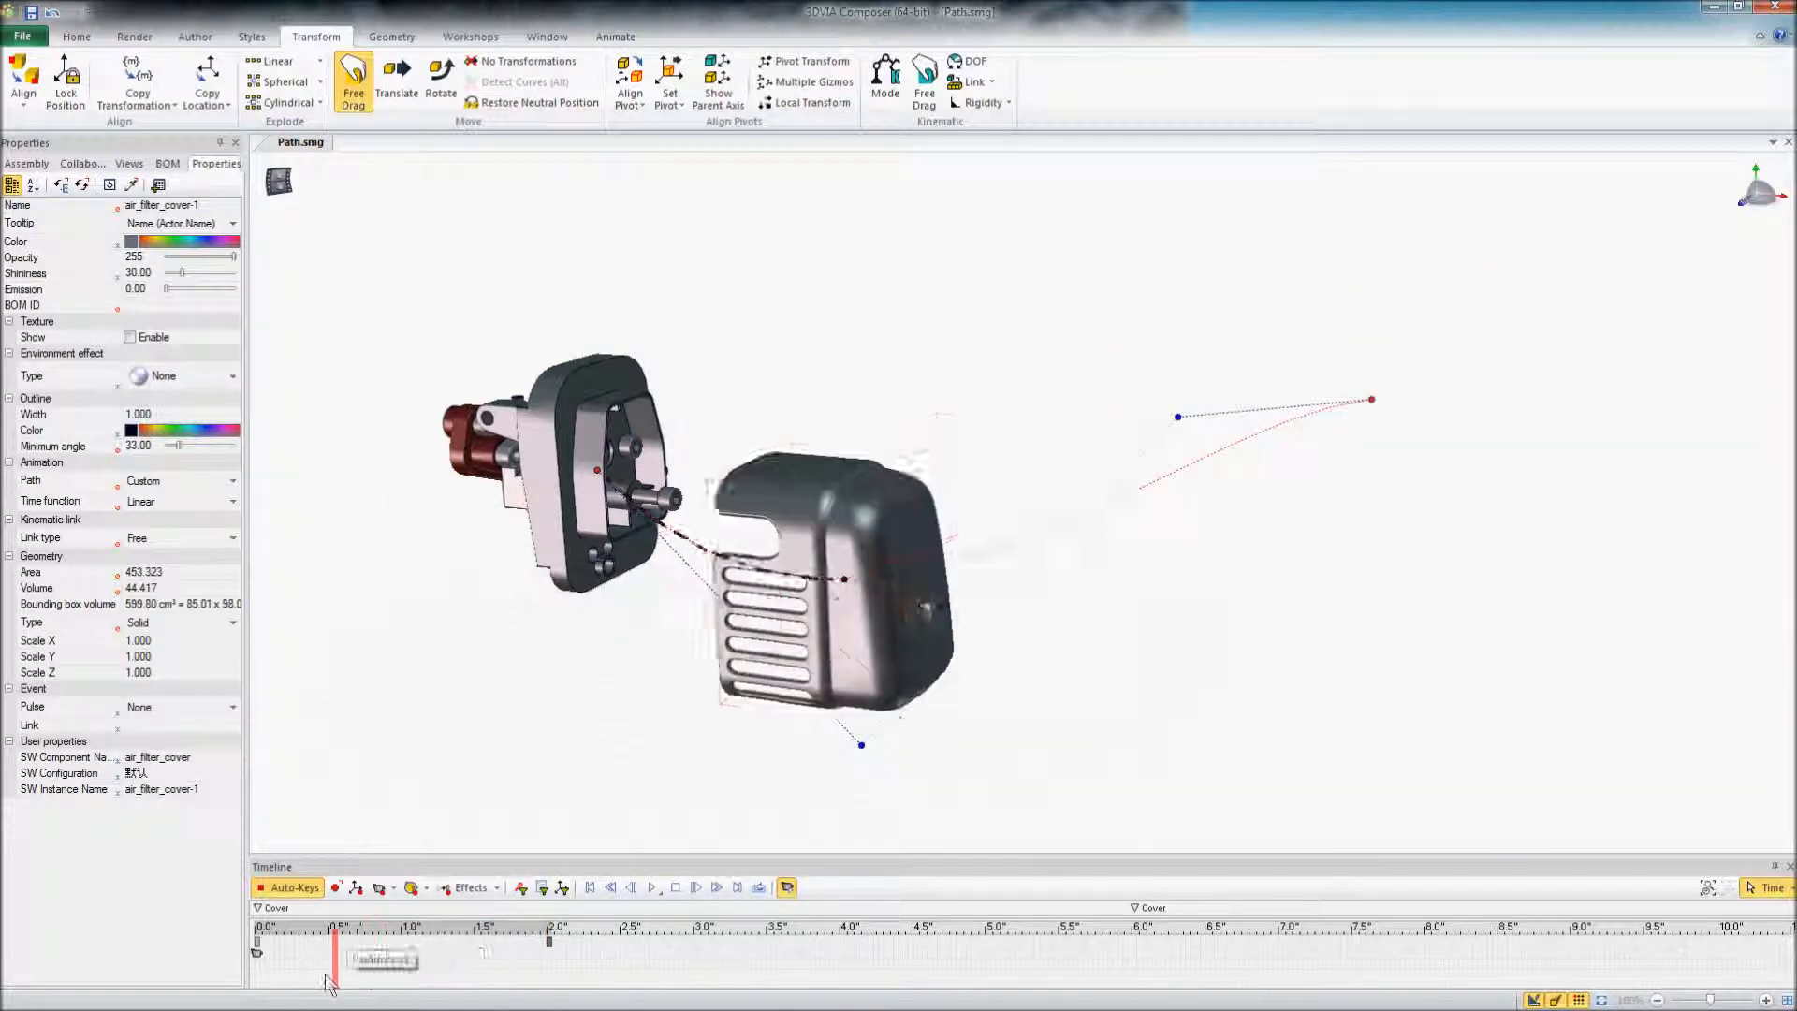
pyautogui.moveTo(335, 940); pyautogui.dragTo(374, 939)
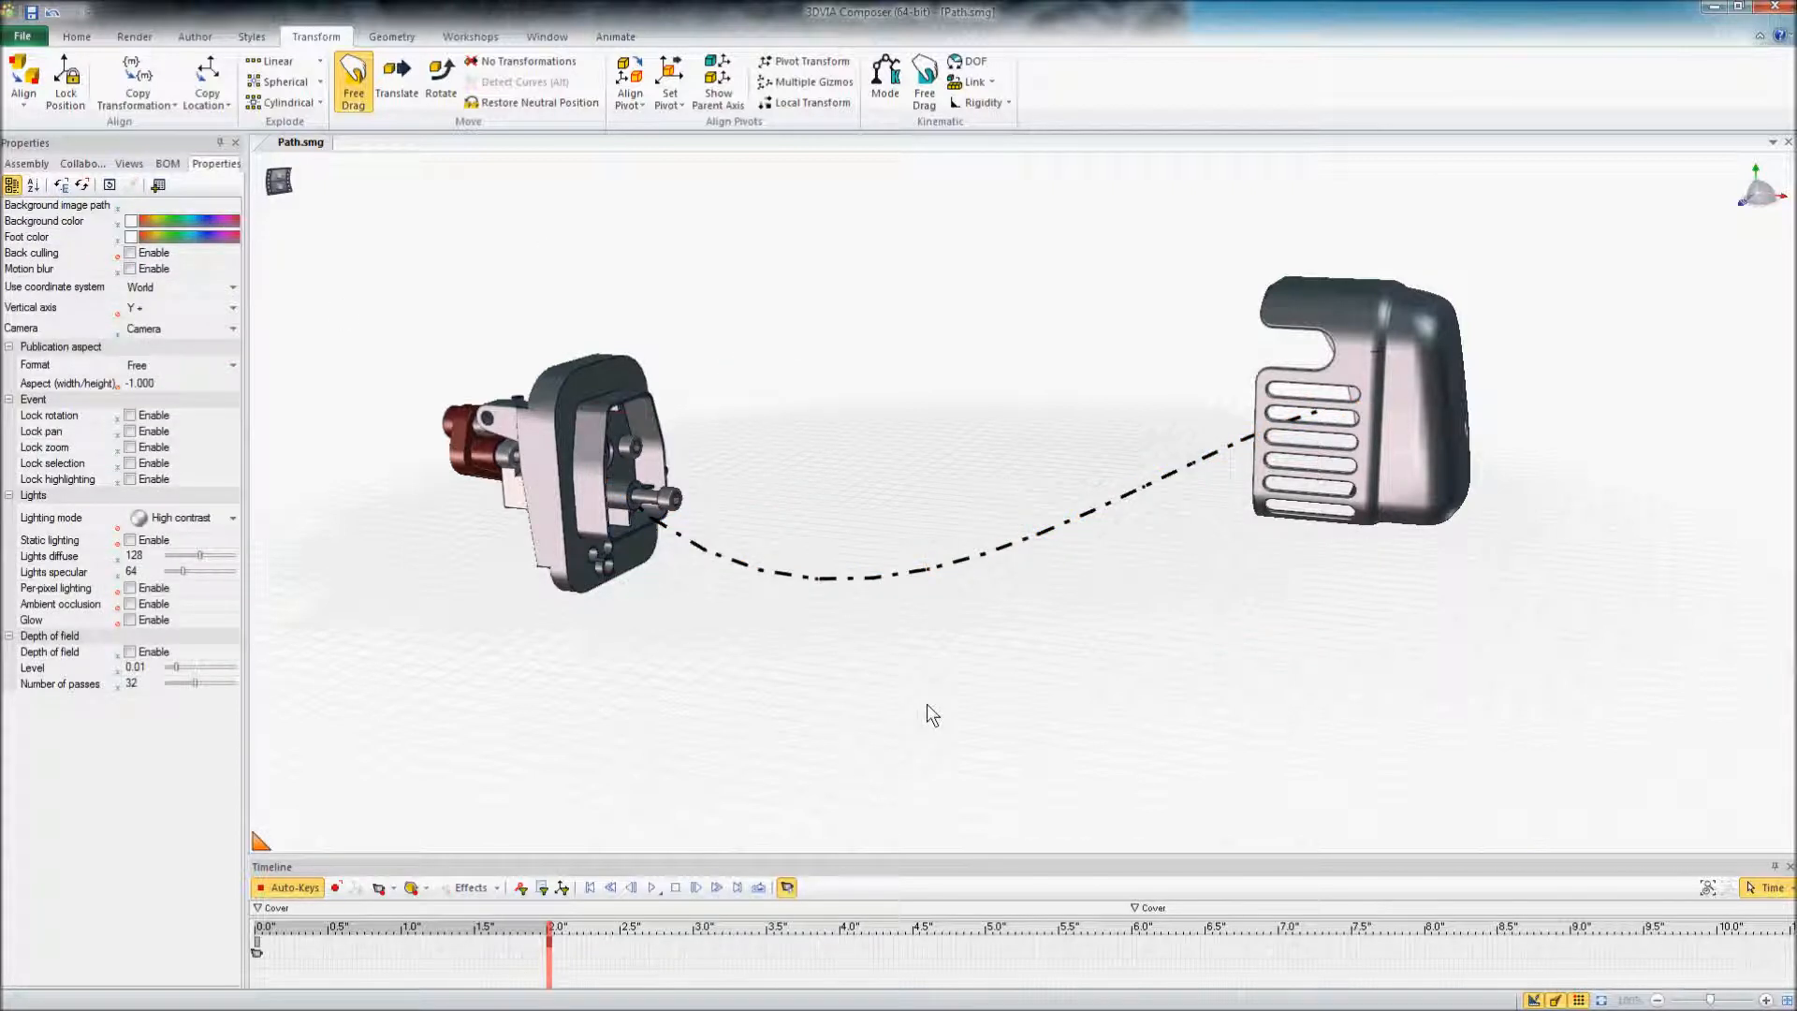
pyautogui.moveTo(935, 697)
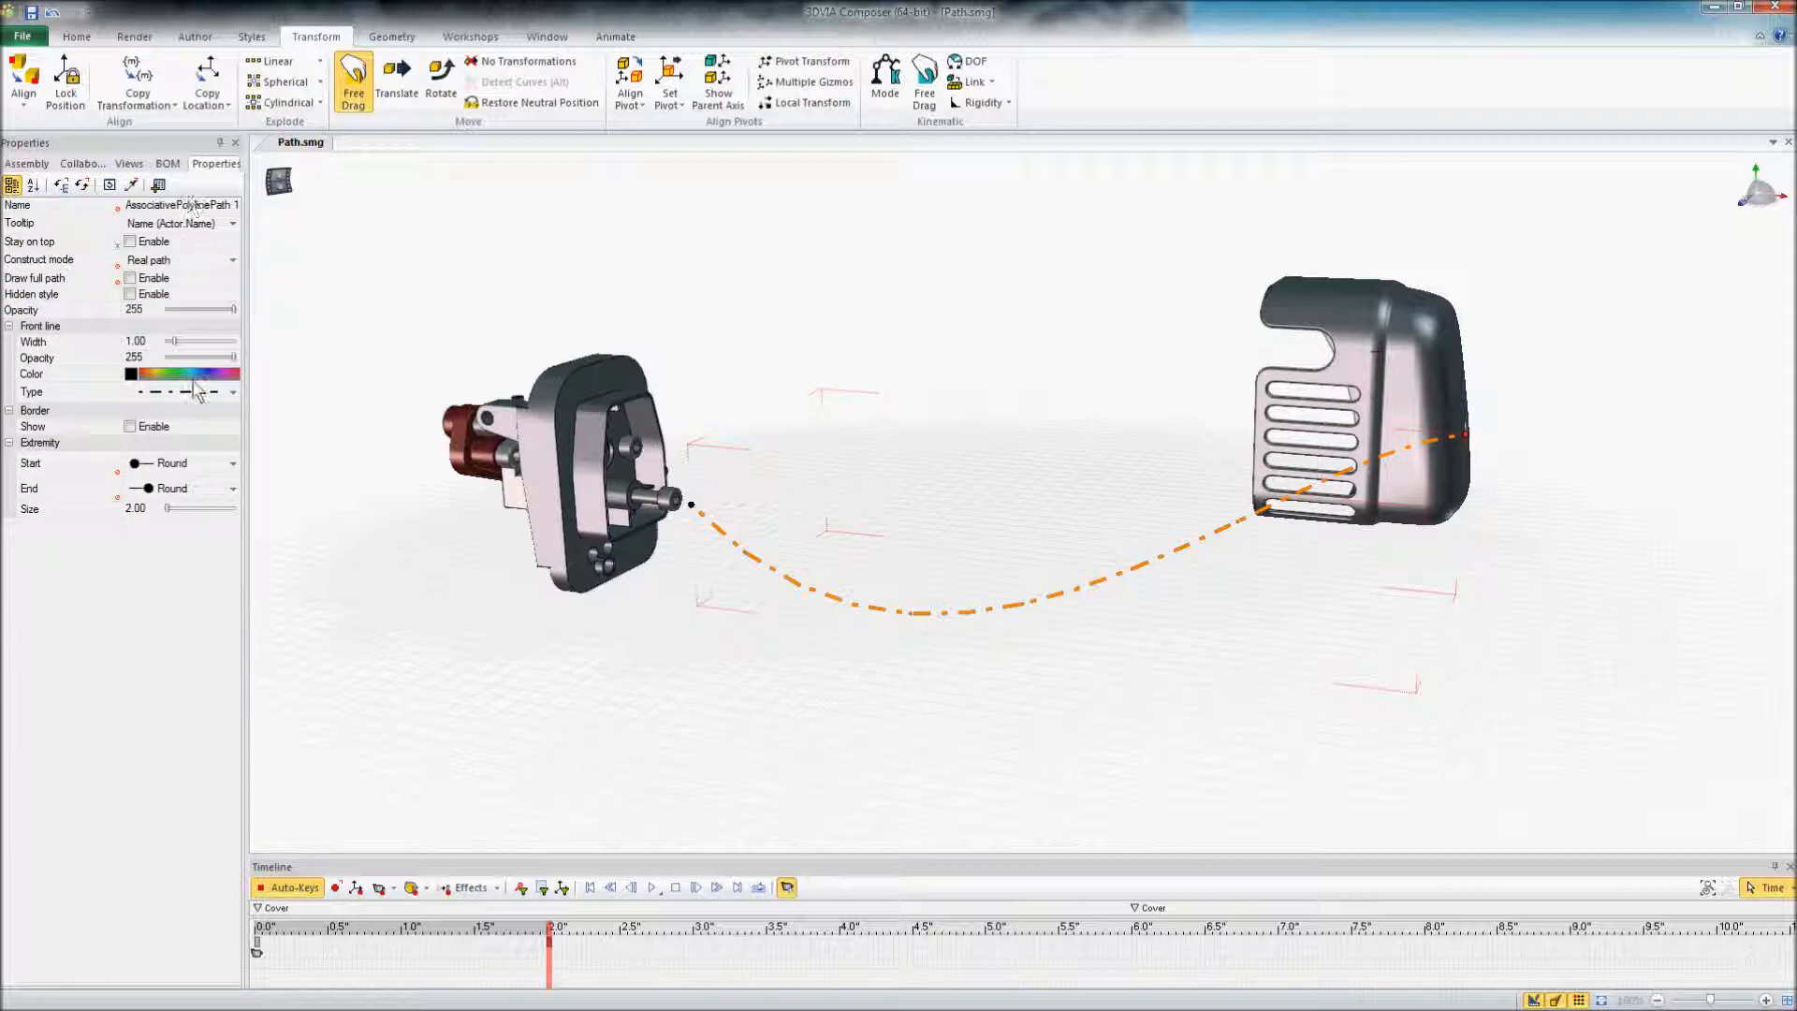
# Give the path's start extremity an Arrow shape, then deselect the path.
pyautogui.click(232, 462)
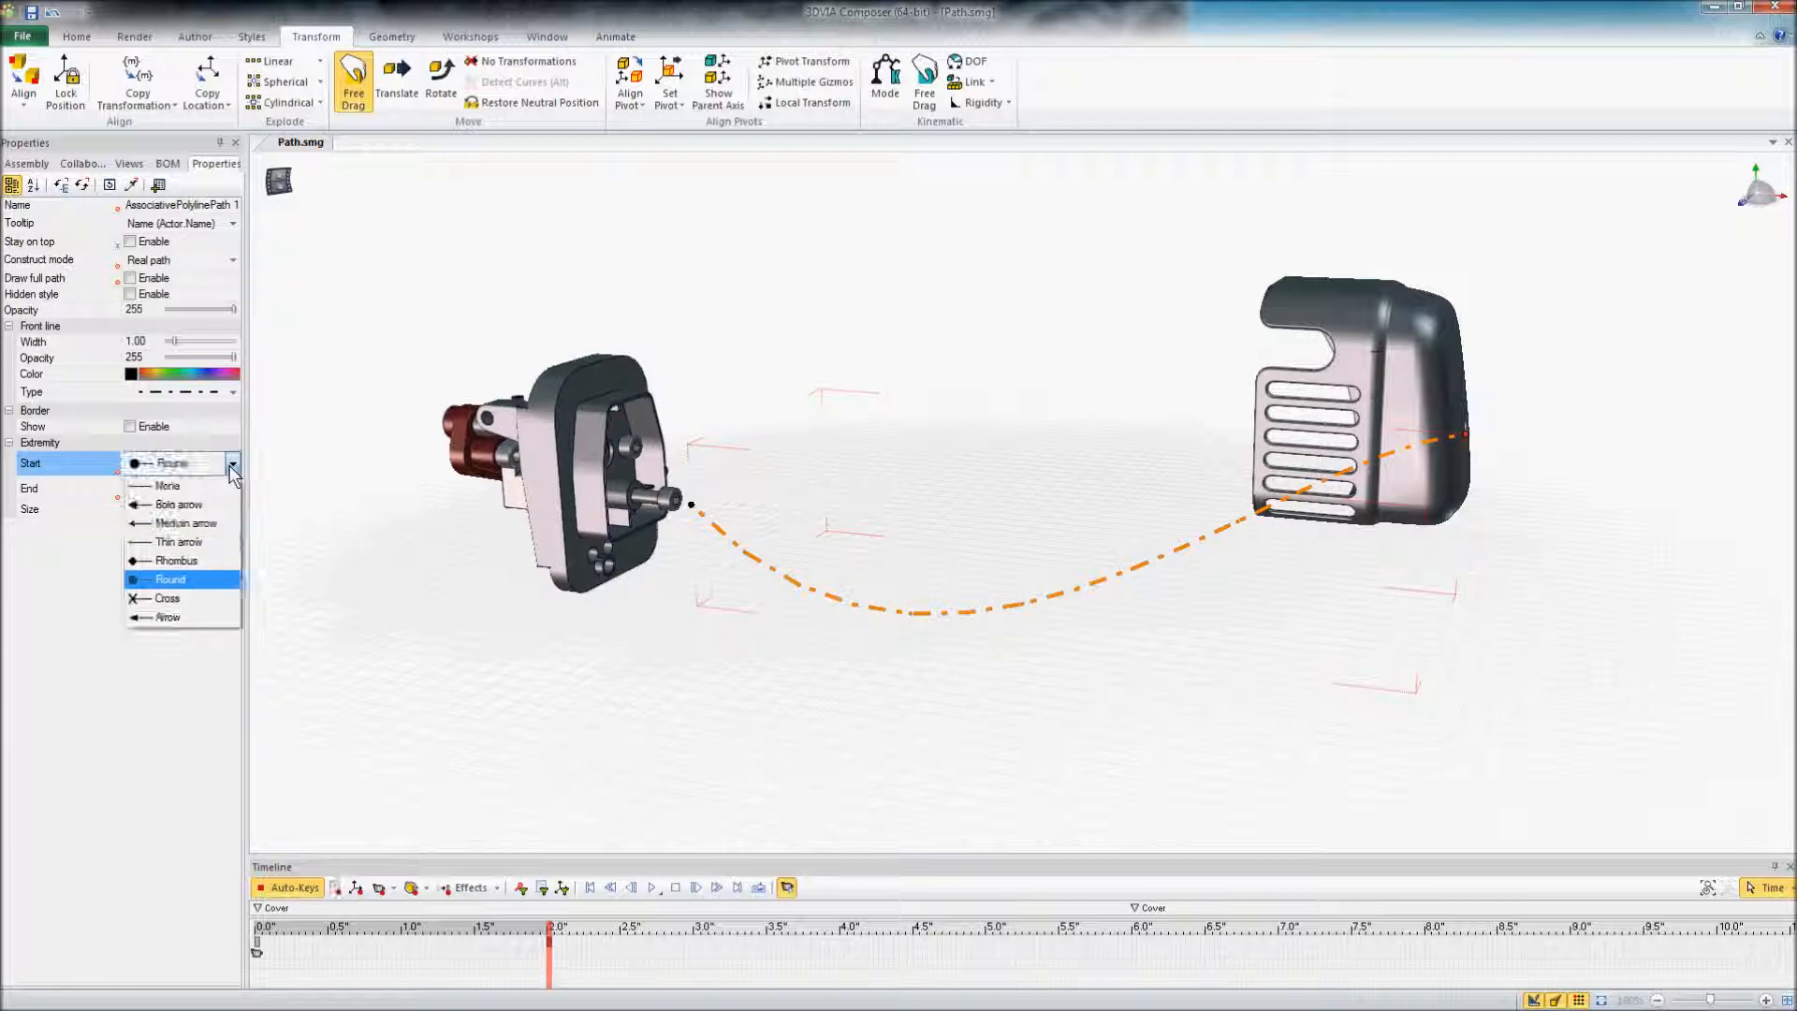
pyautogui.click(178, 504)
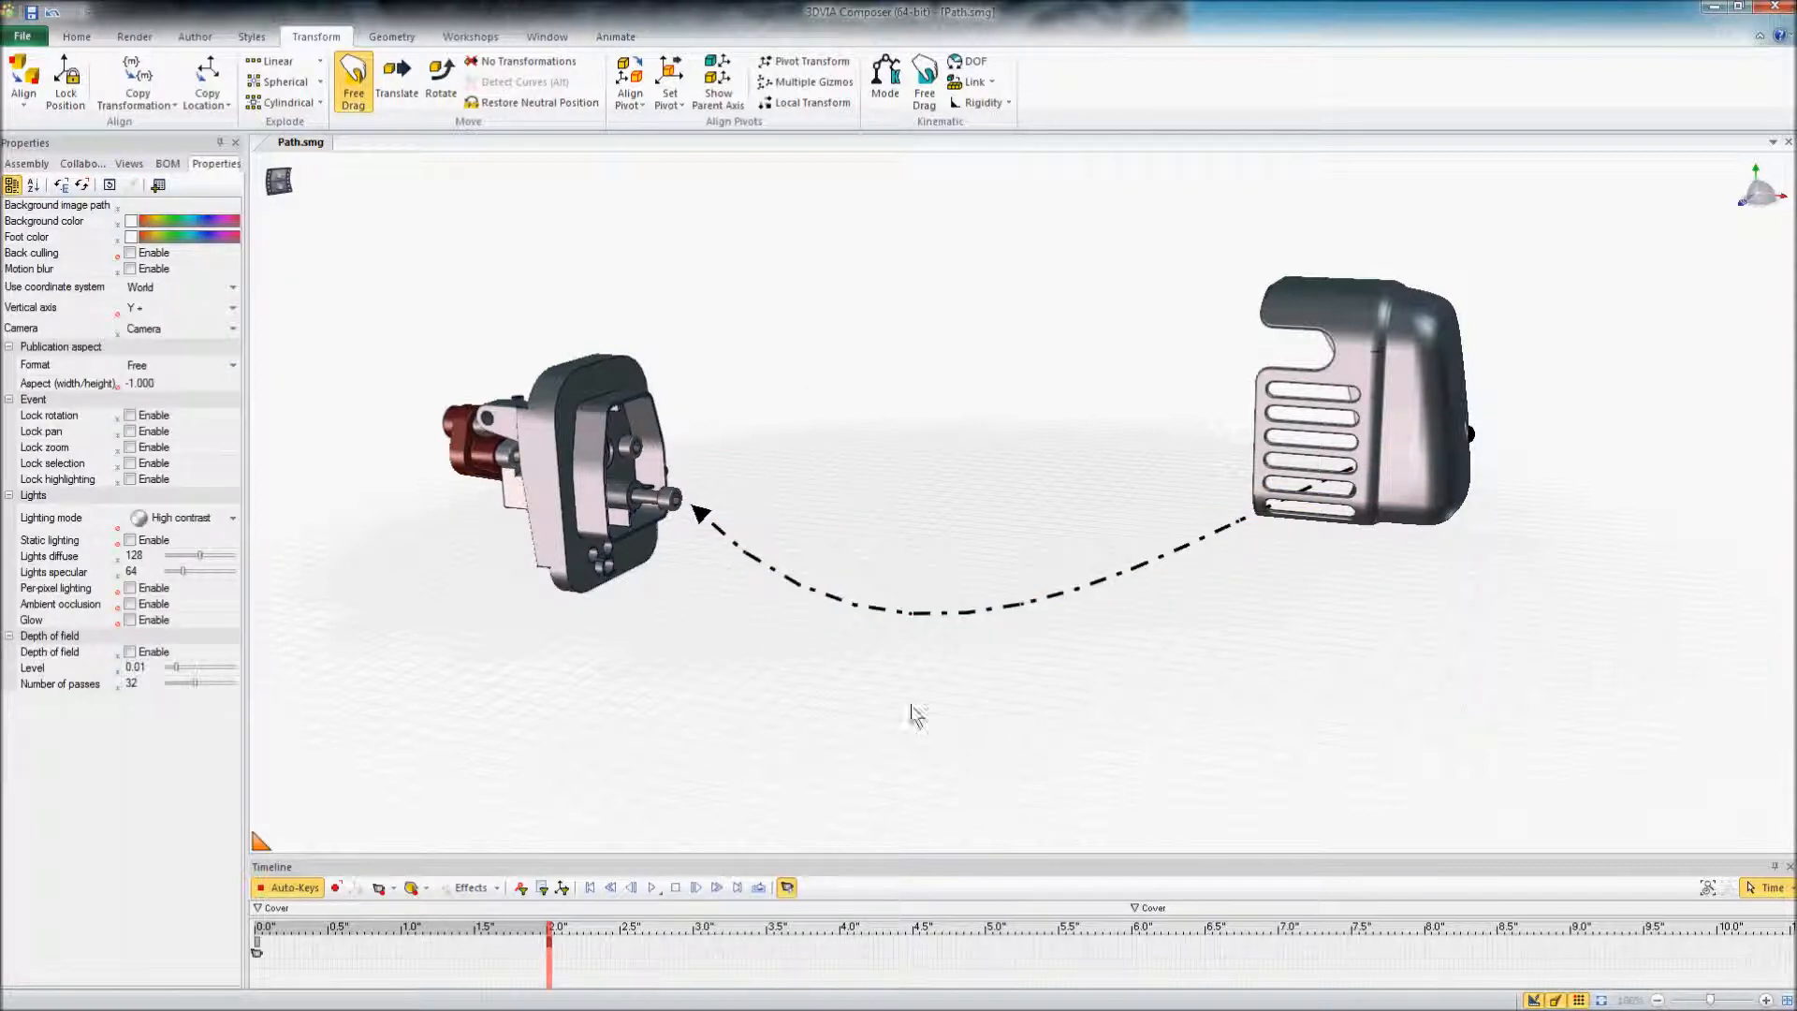
pyautogui.click(1469, 433)
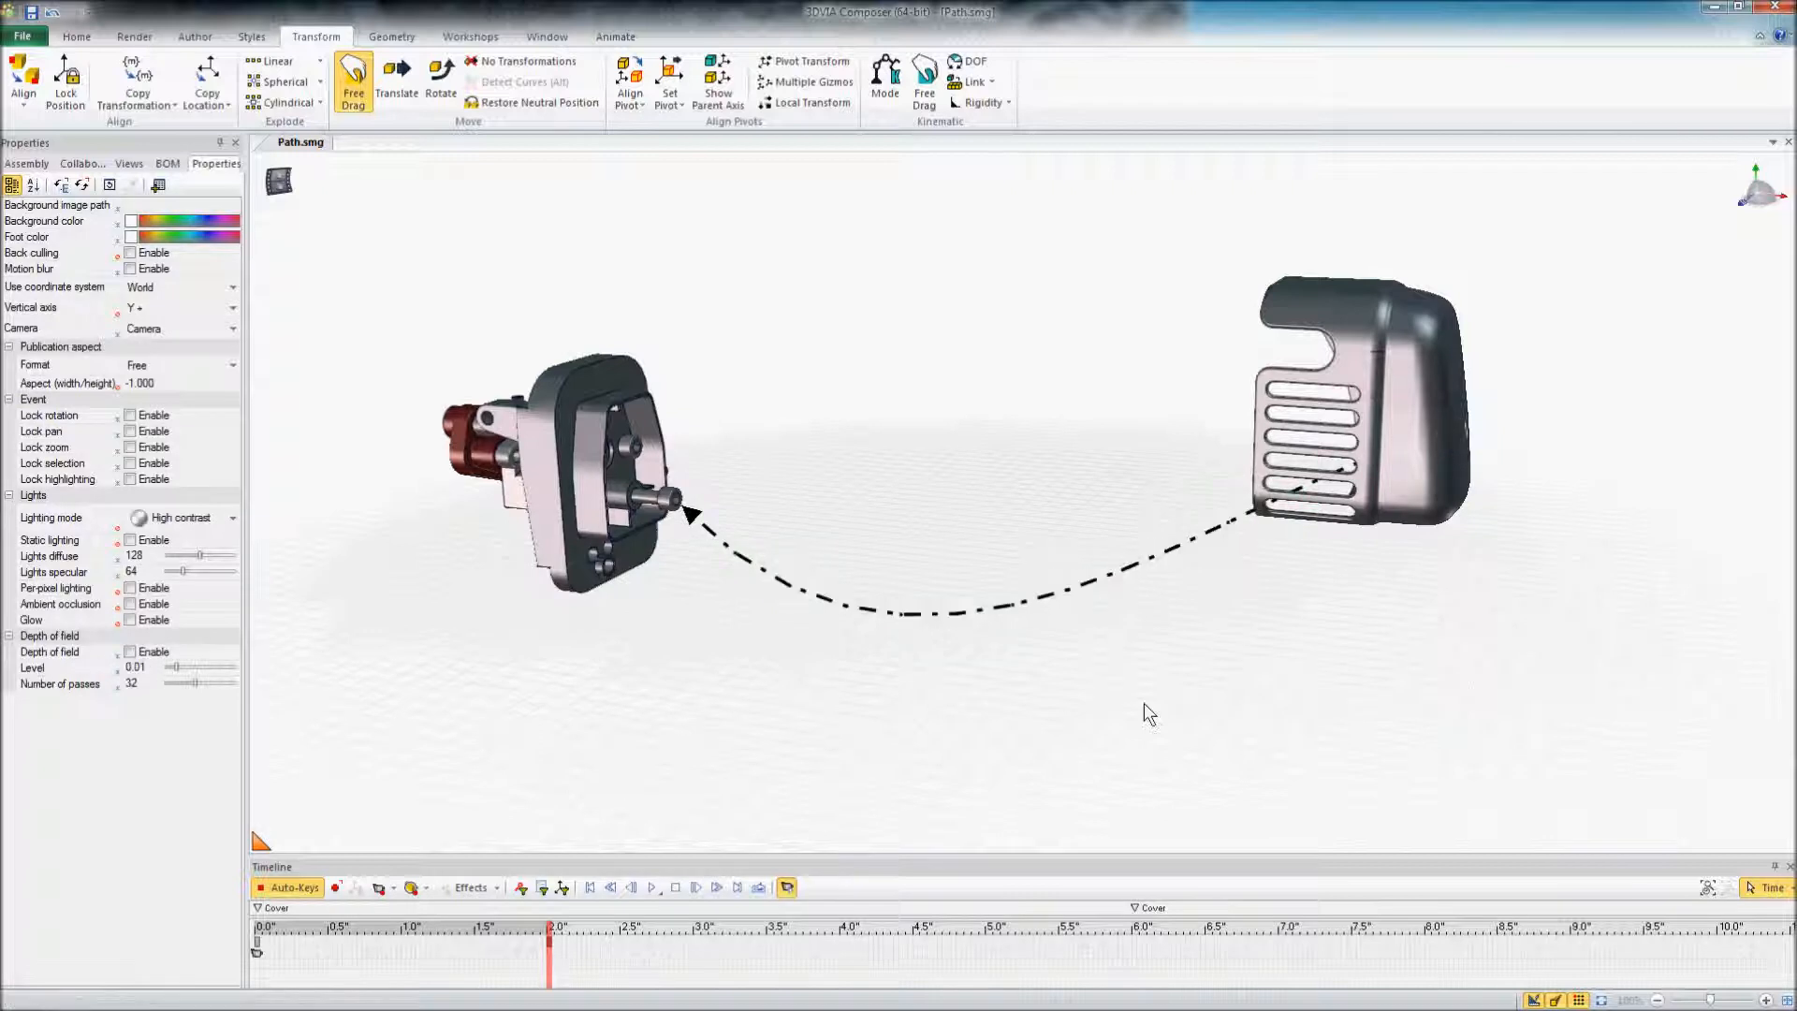
pyautogui.moveTo(767, 722)
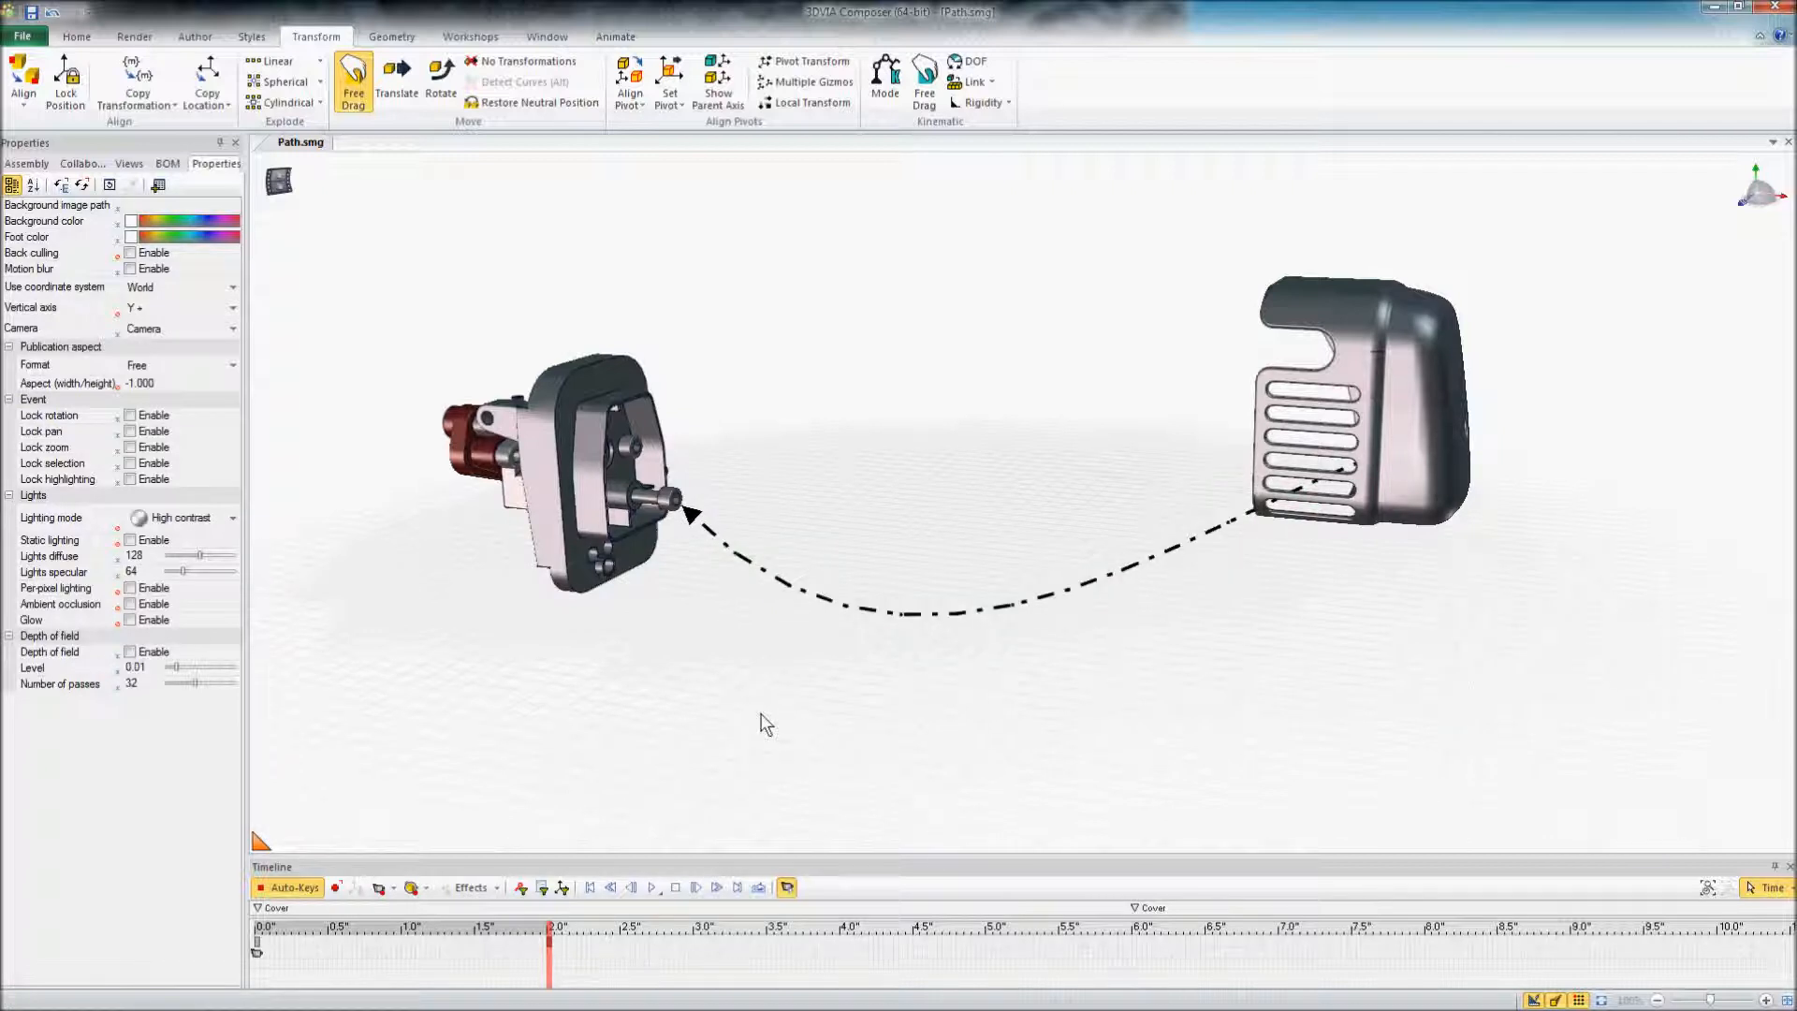
pyautogui.moveTo(657, 829)
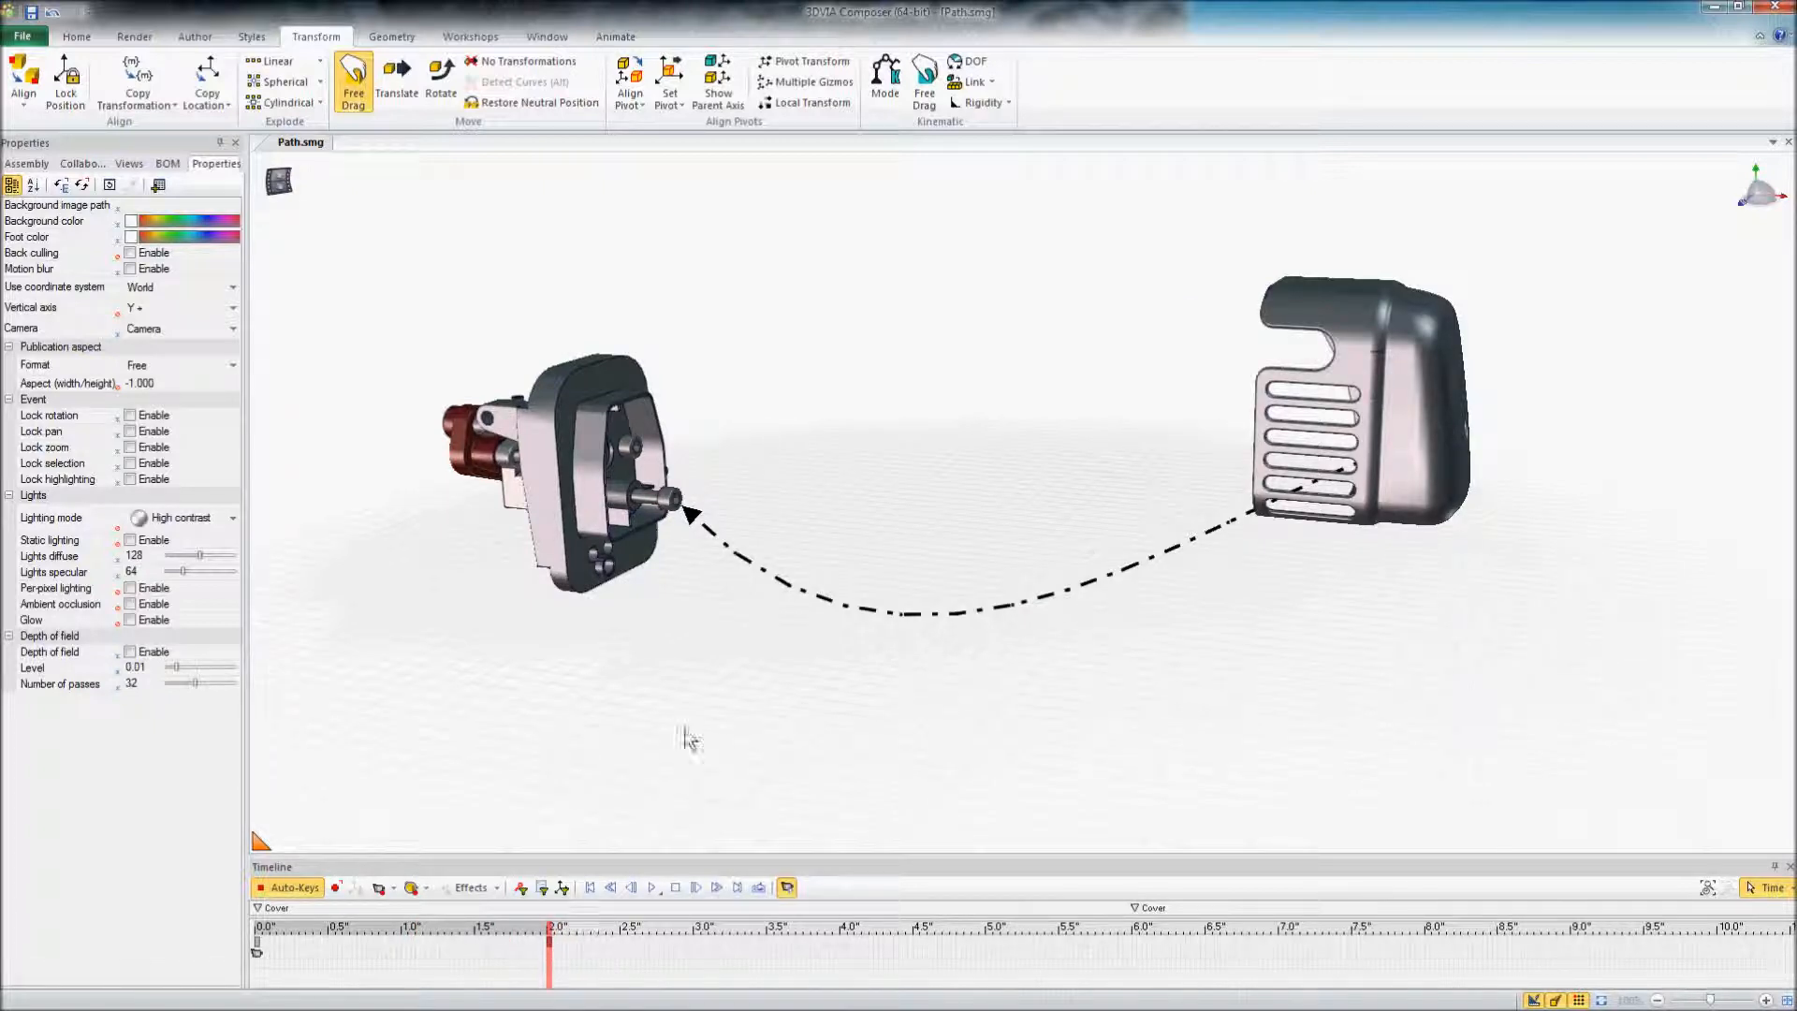
pyautogui.moveTo(701, 724)
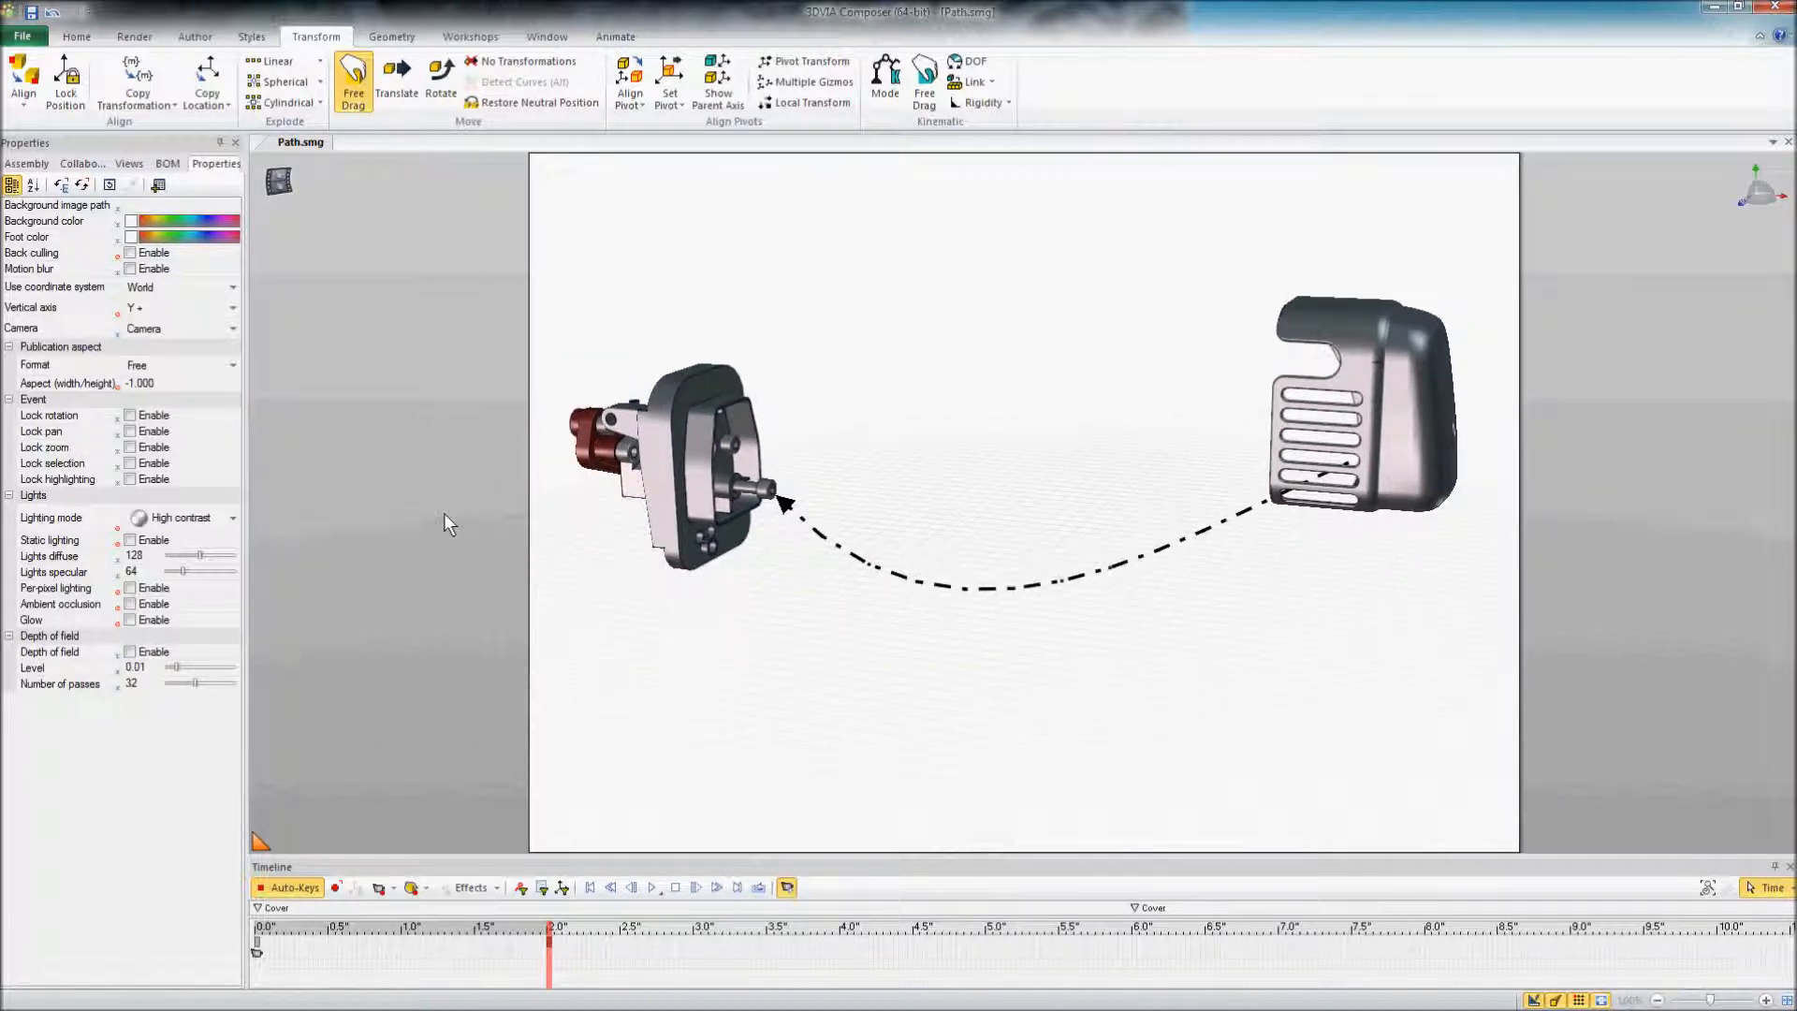
# Bring up the Workshops publishing tools.
pyautogui.click(470, 35)
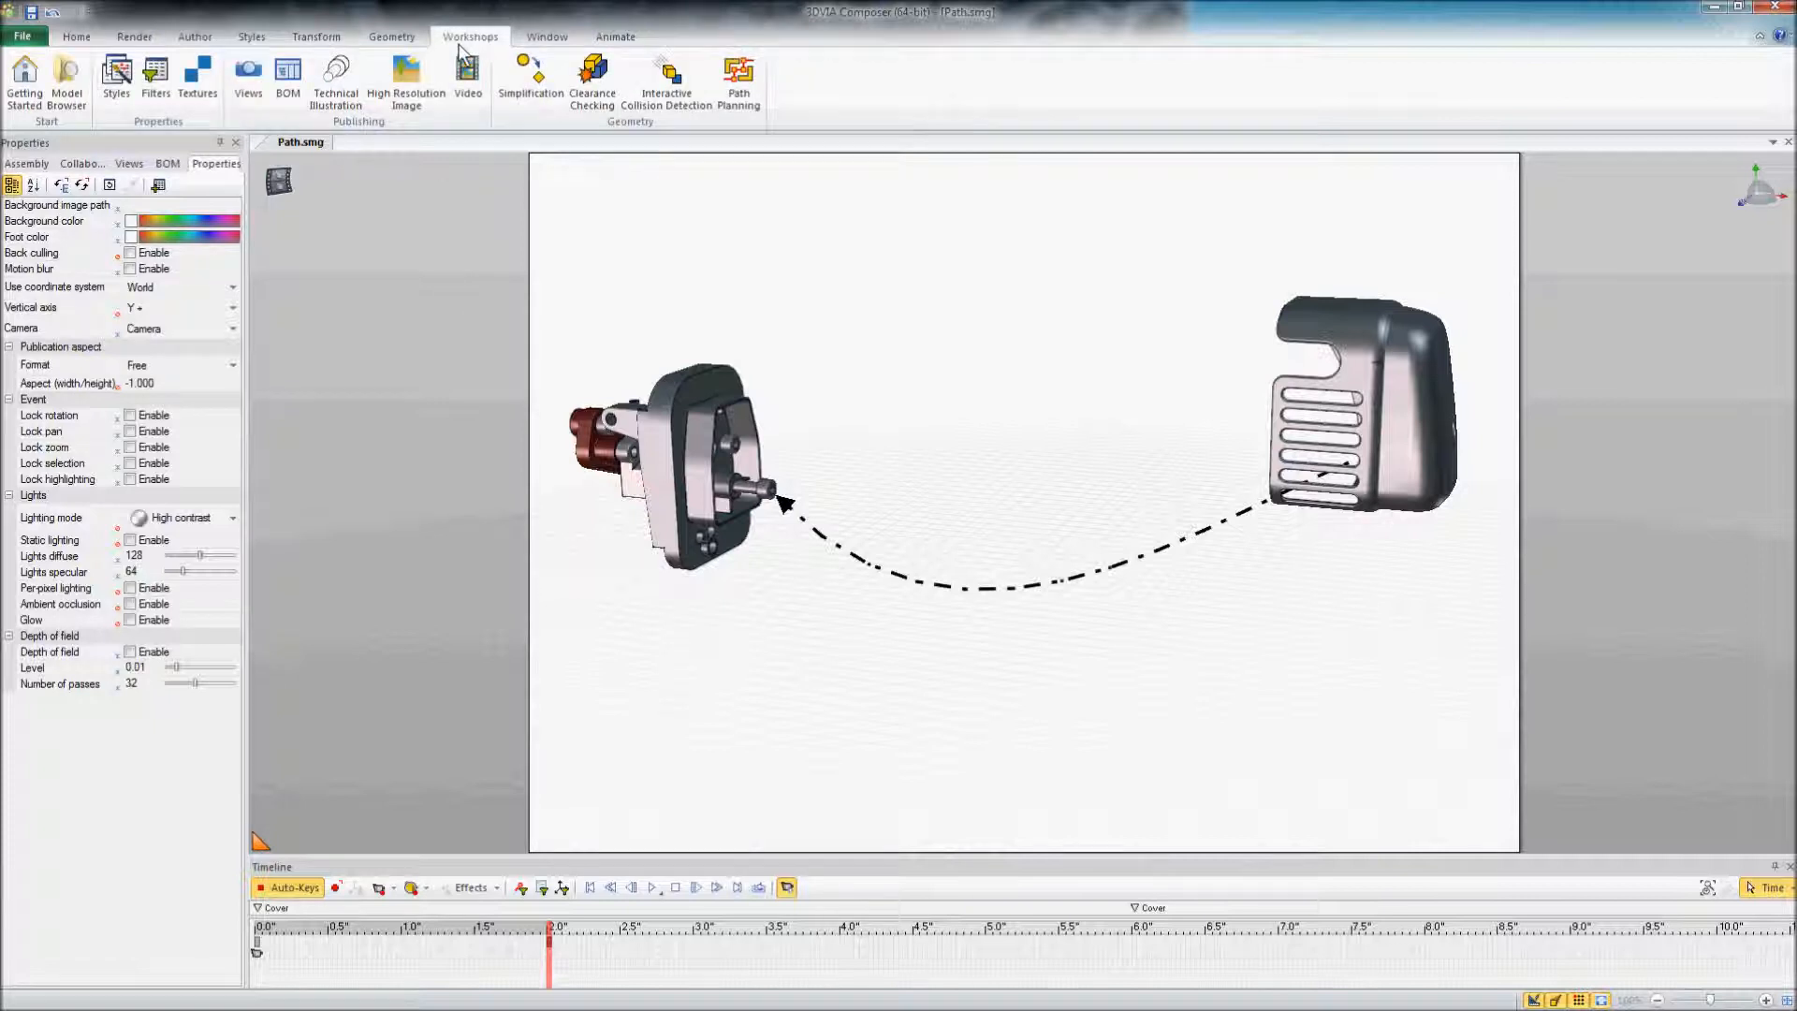
# Save a High Resolution Image of the scene as a JPEG on the Desktop.
pyautogui.click(407, 80)
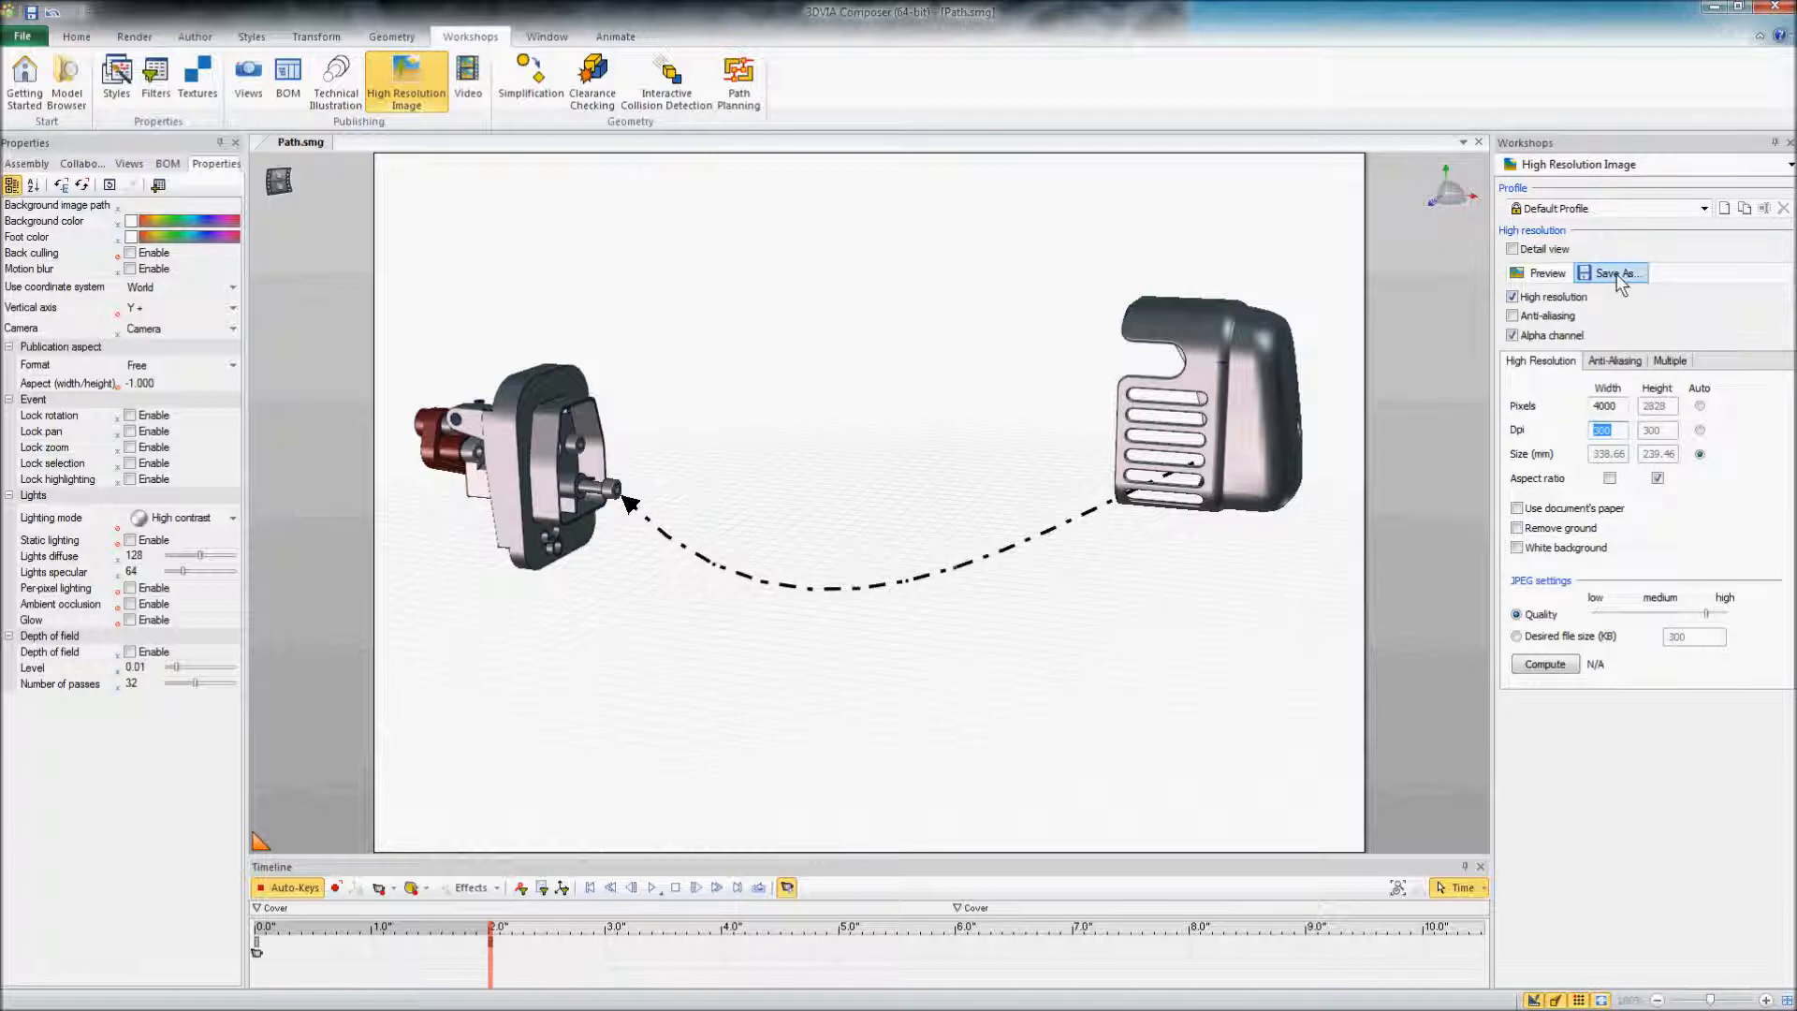
pyautogui.click(1615, 273)
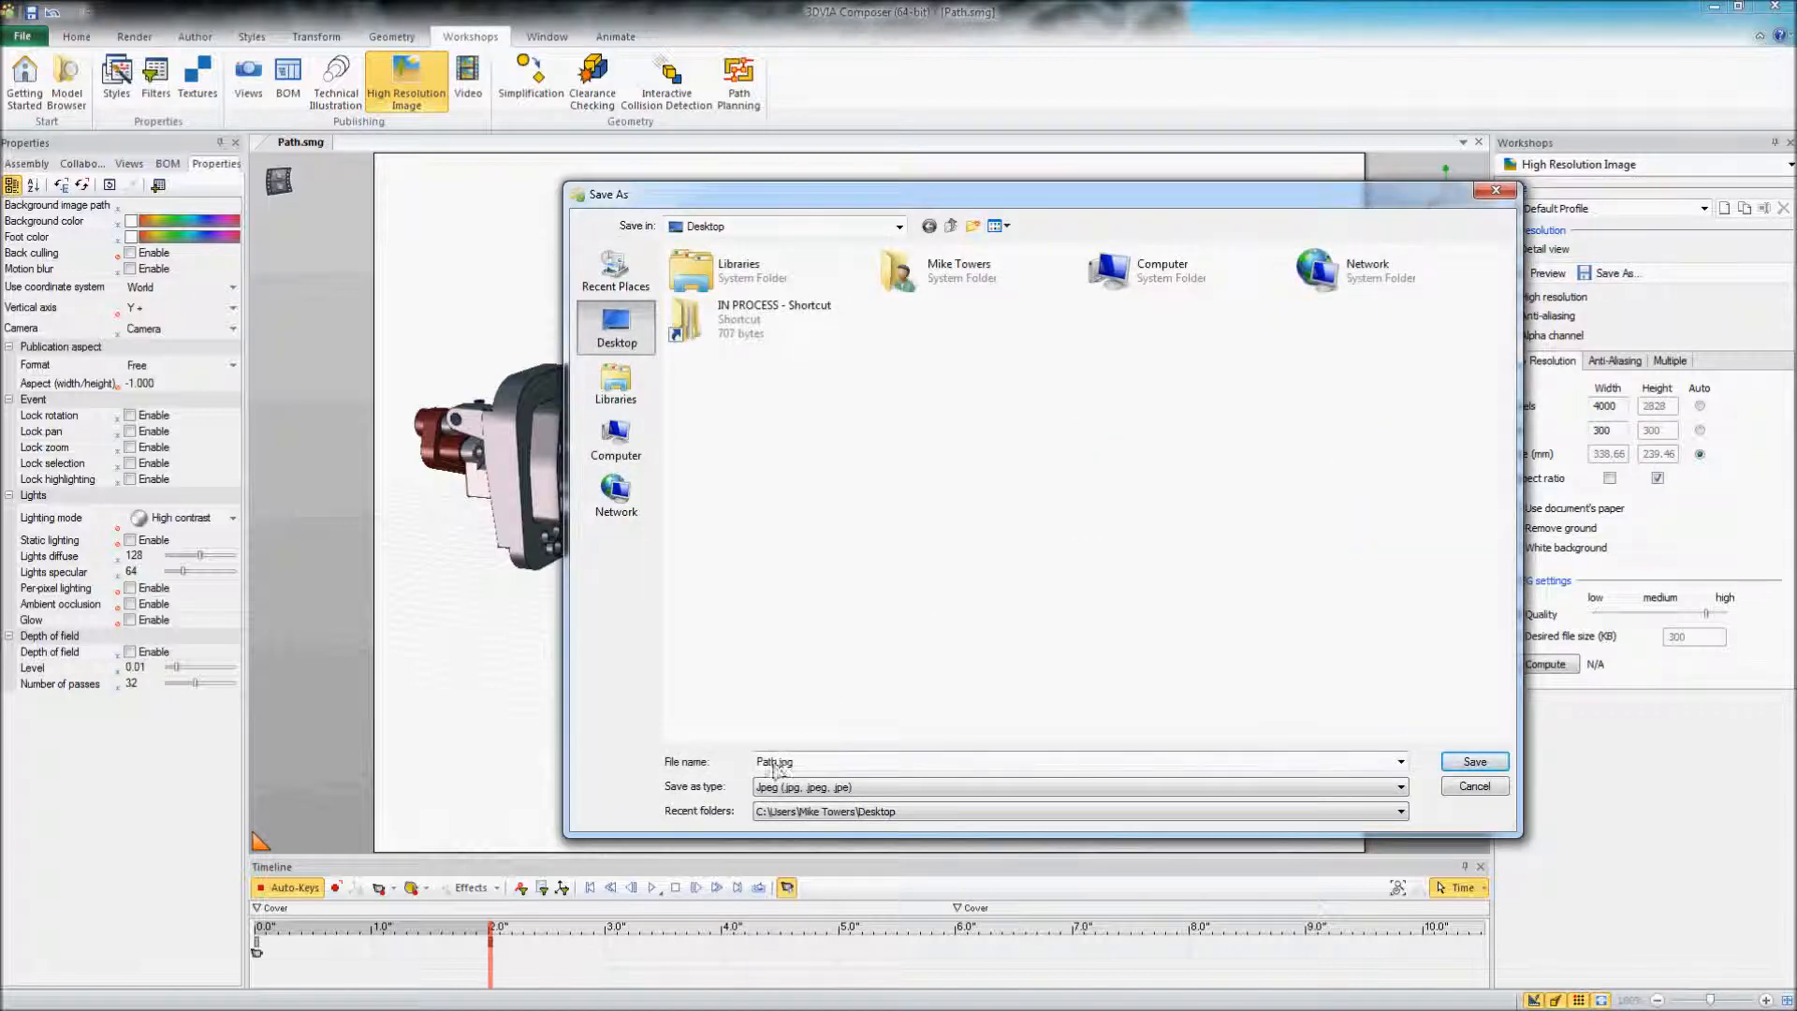
pyautogui.click(1473, 762)
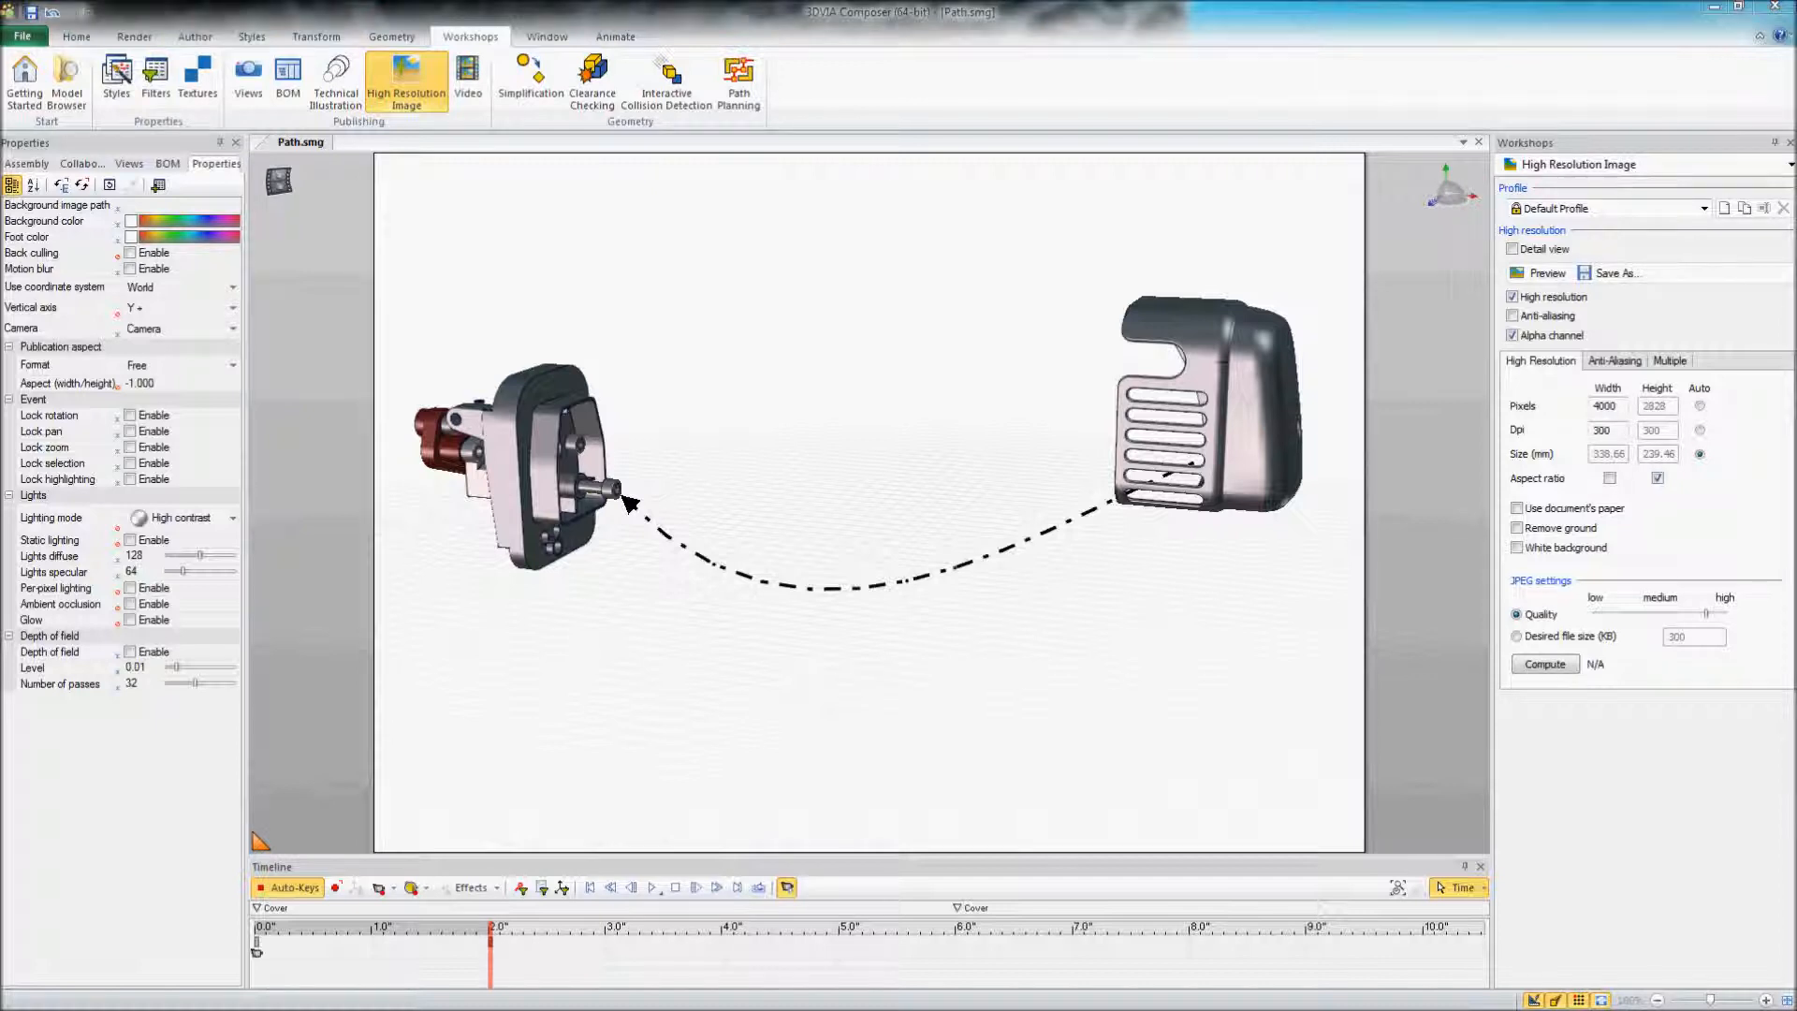
pyautogui.moveTo(814, 318)
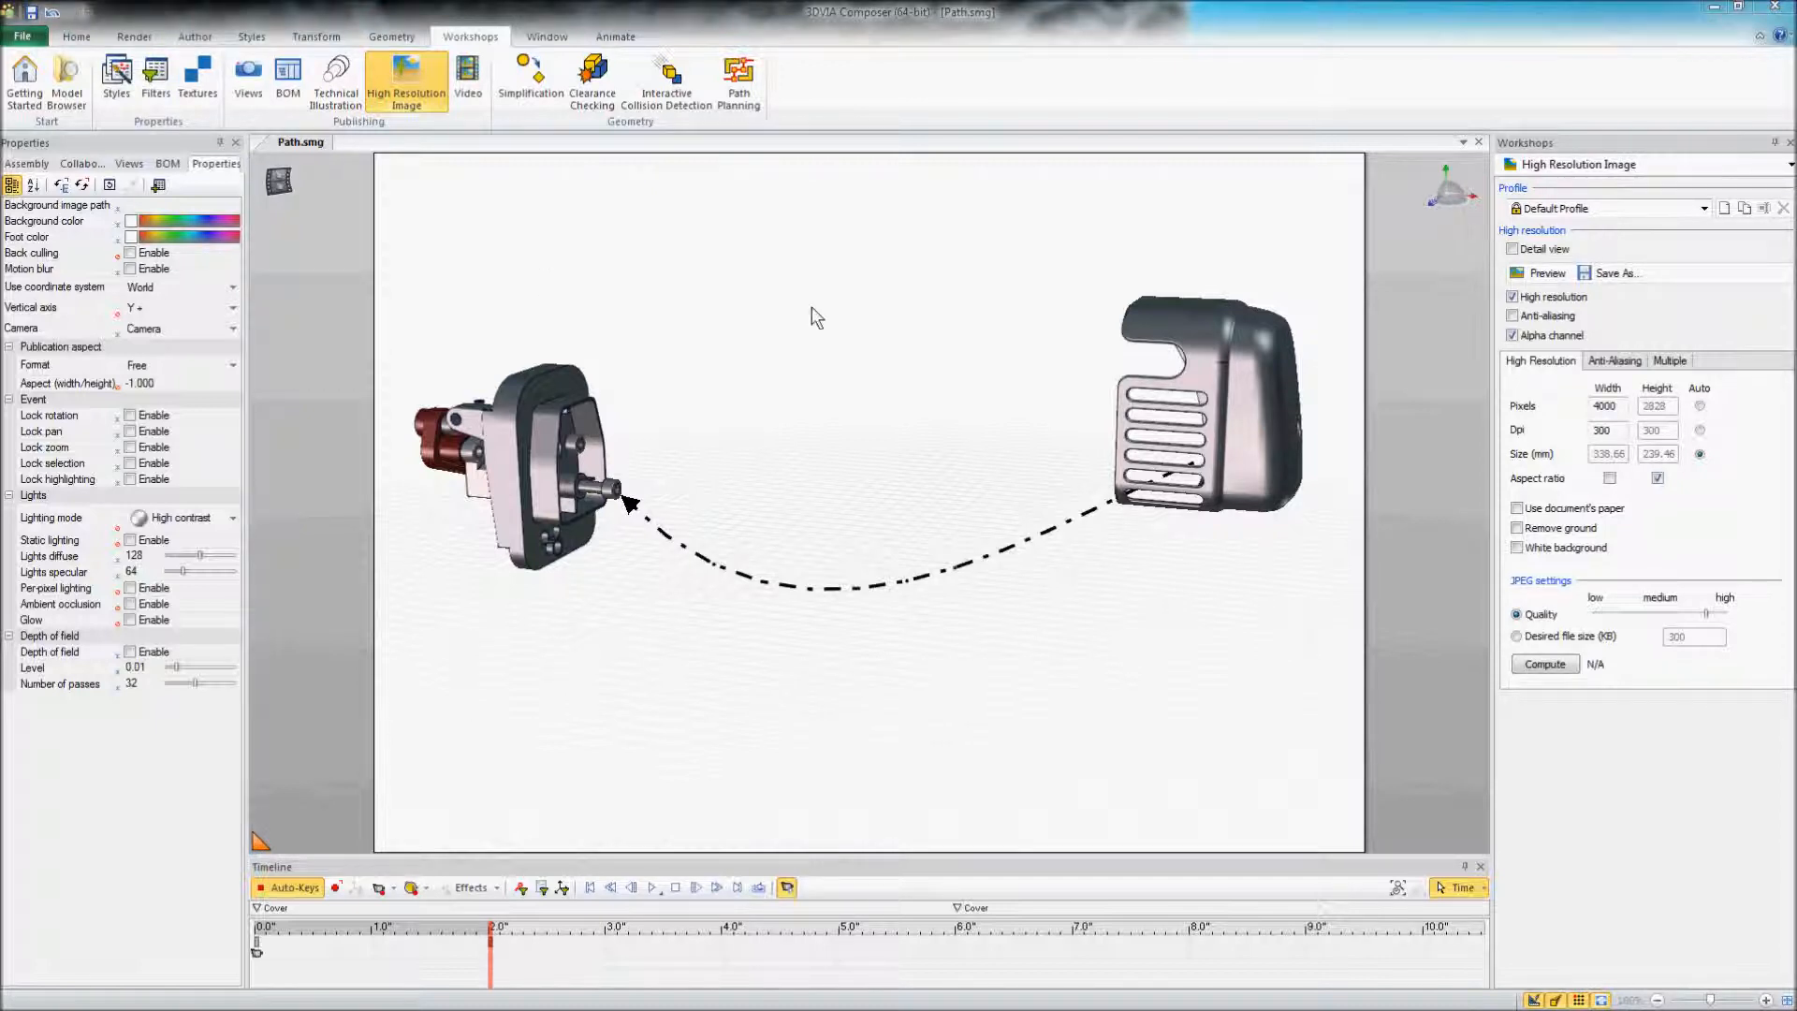